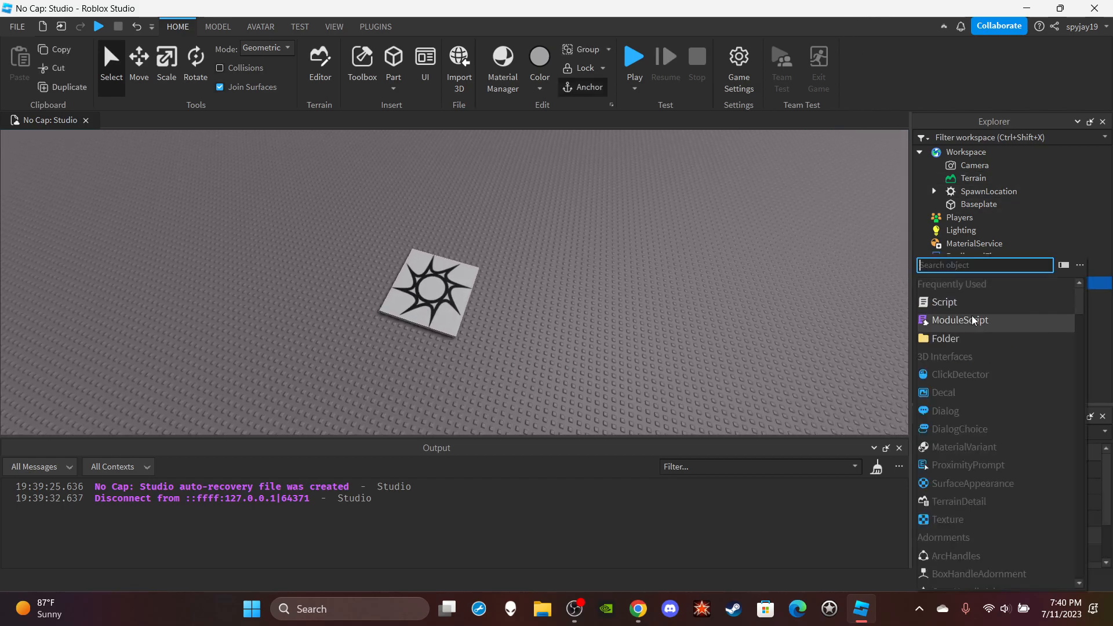
- Insert a Script under ServerScriptService and select it in the Explorer tree
left_click(944, 302)
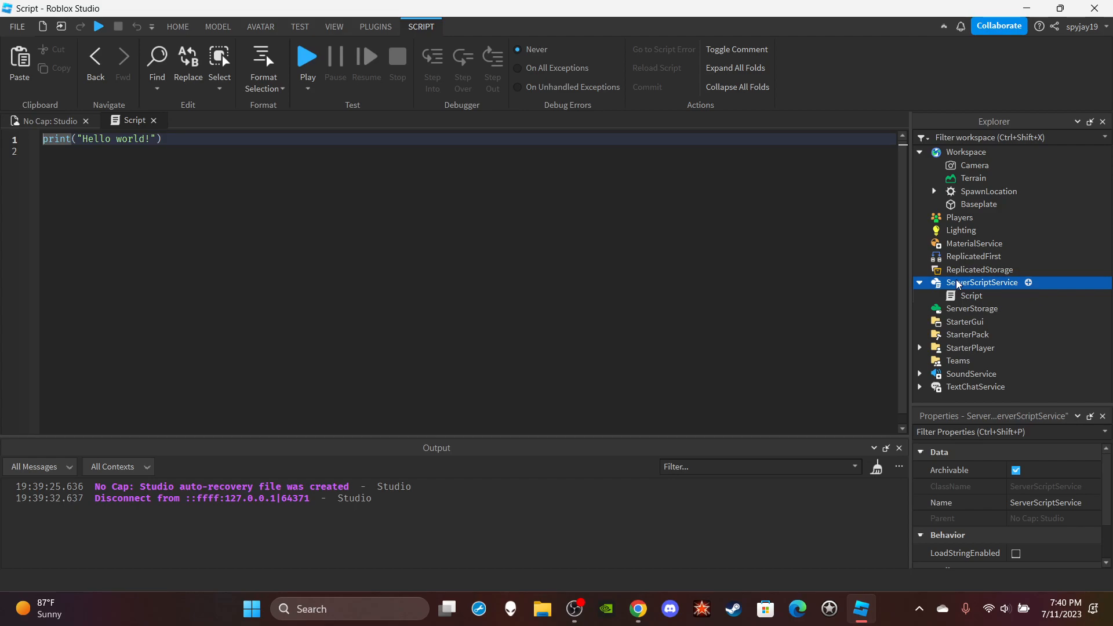
left_click(972, 295)
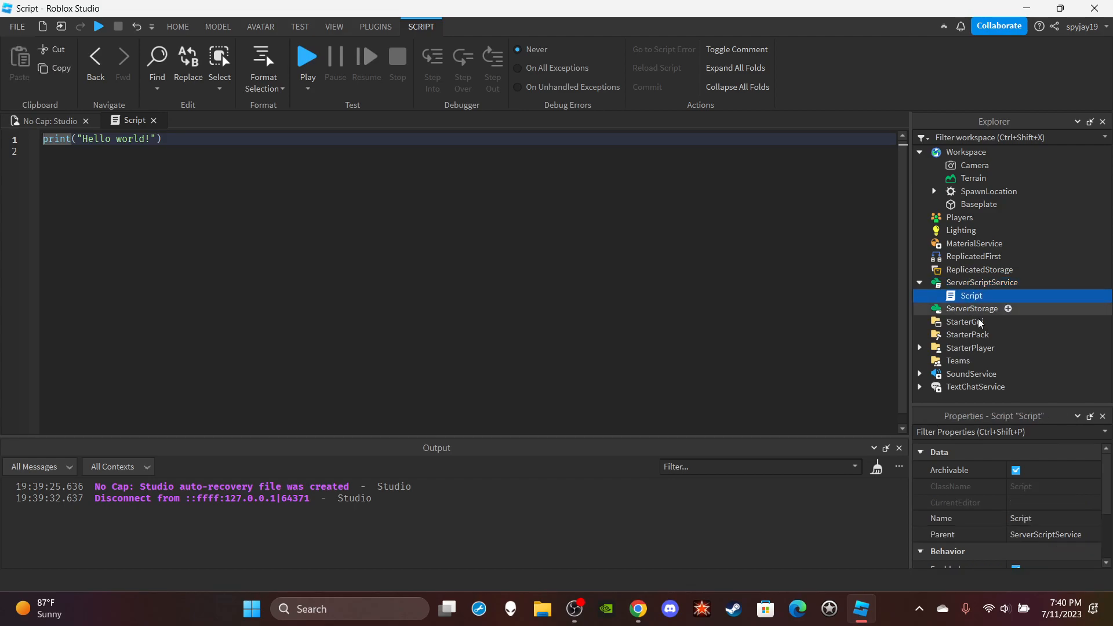
- Enter LeaderstatsScript as the script's name and remove the default Hello world print line
type("Leaderstats")
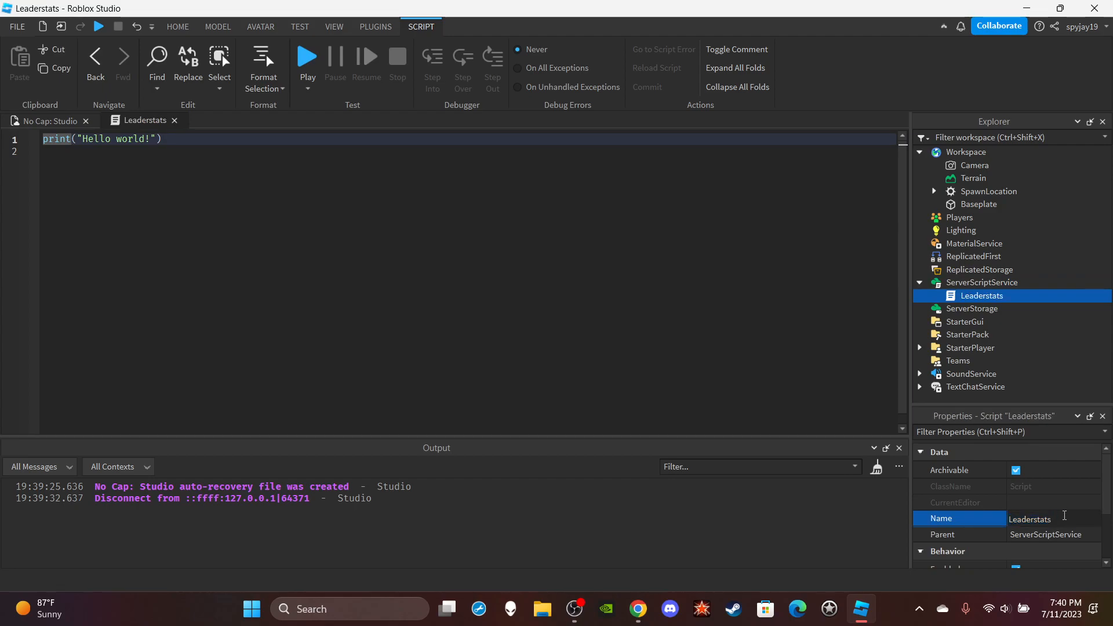
type("/")
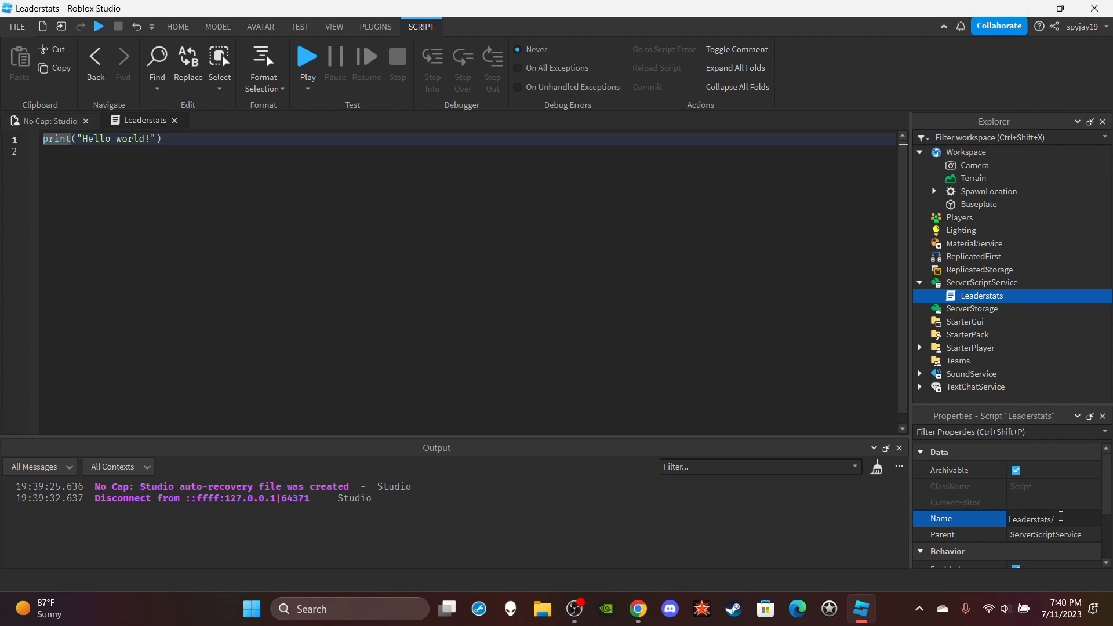
type("Treasure")
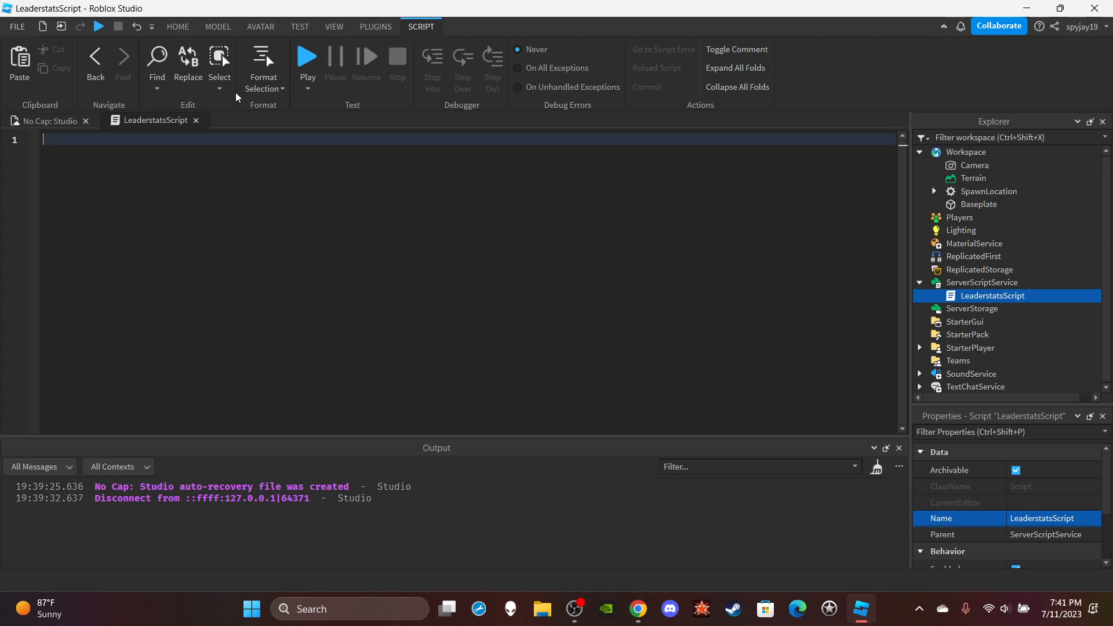
- Write a game.Players.PlayerAdded:Connect(function(plr)) handler
type("game.Players")
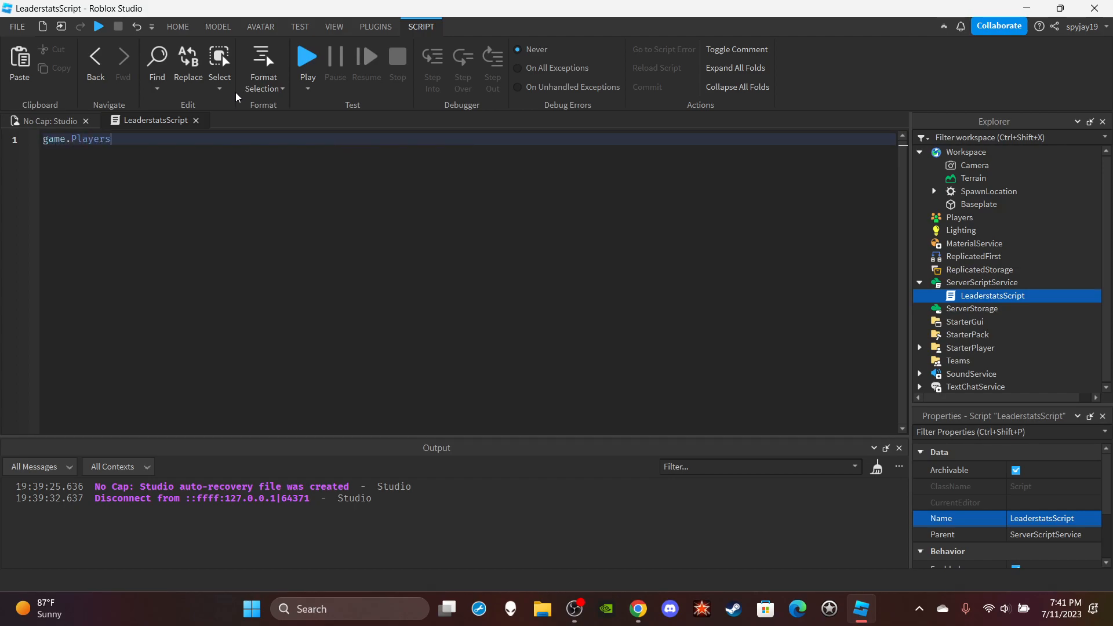
type(".PlayerAdded")
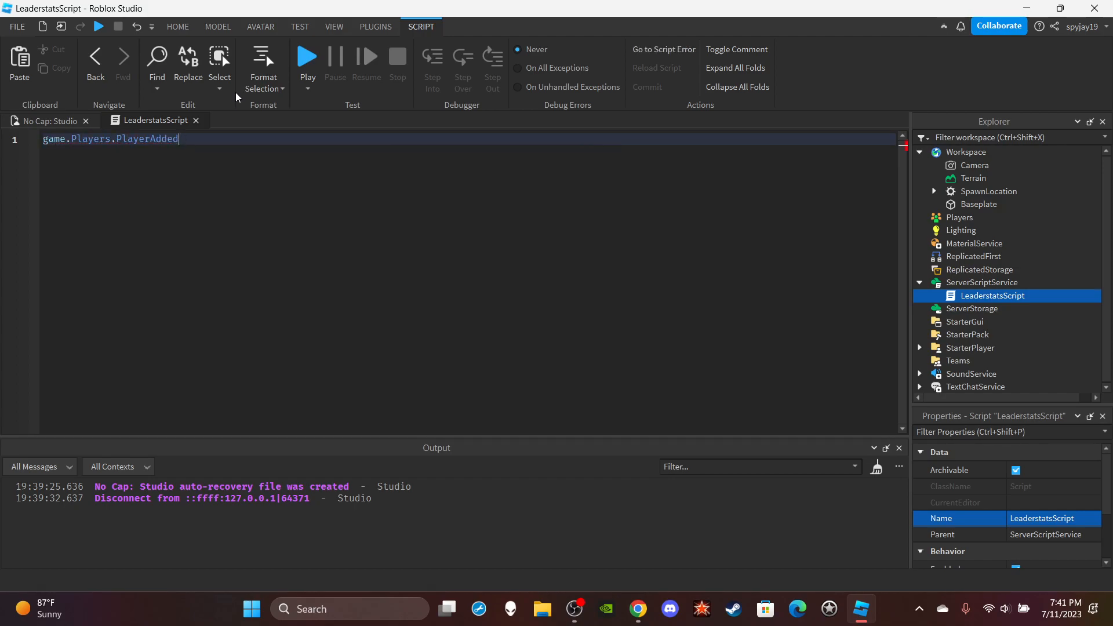
type(":Connect(function")
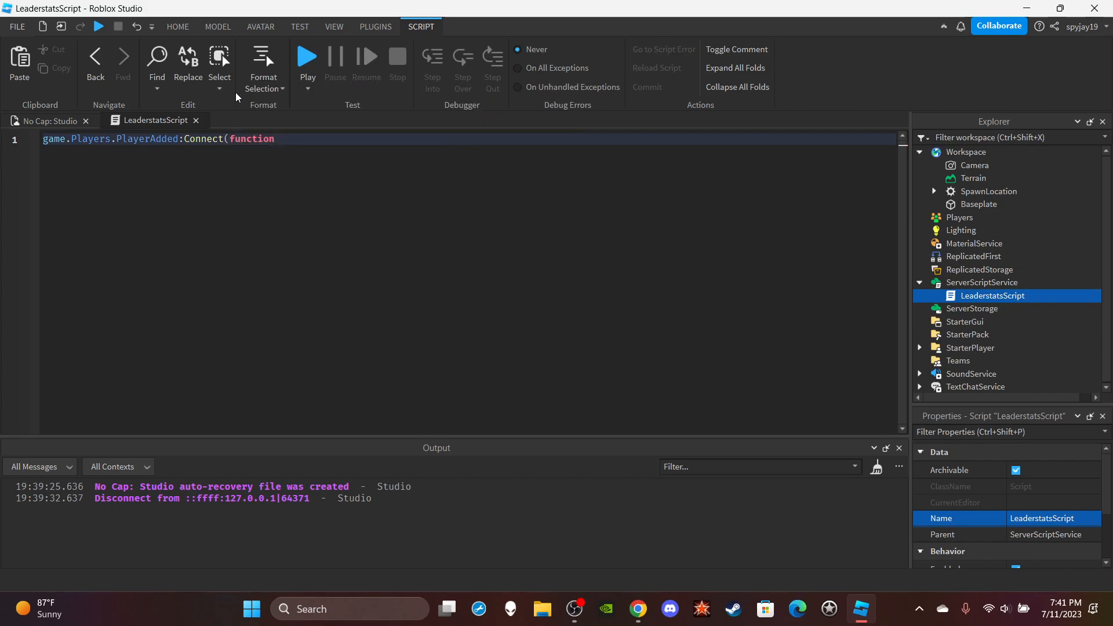
type("plr)")
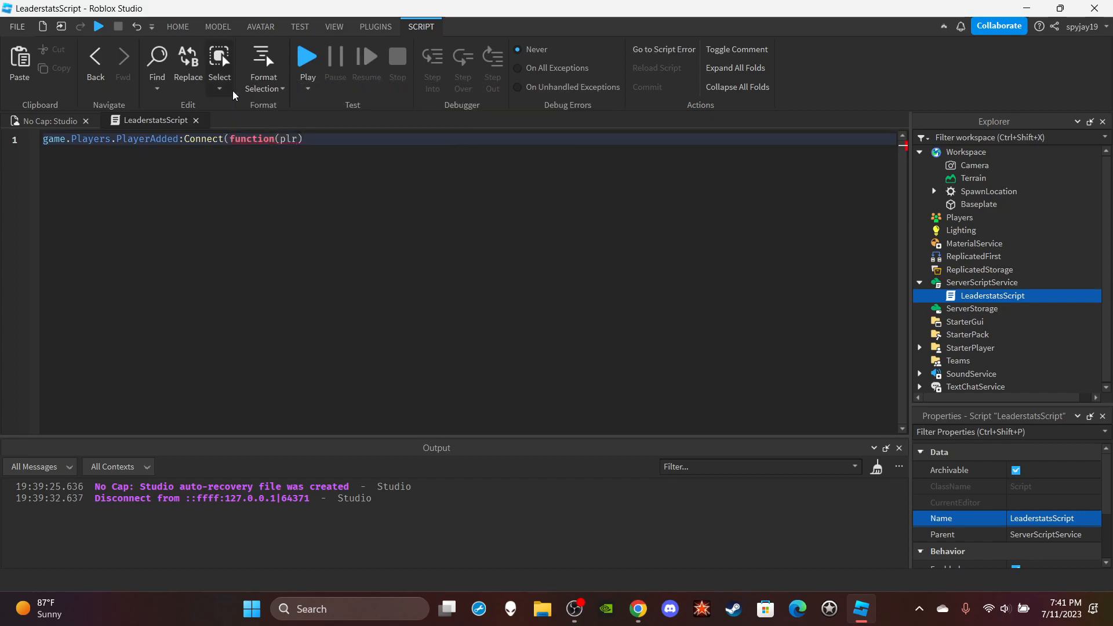
left_click(220, 63)
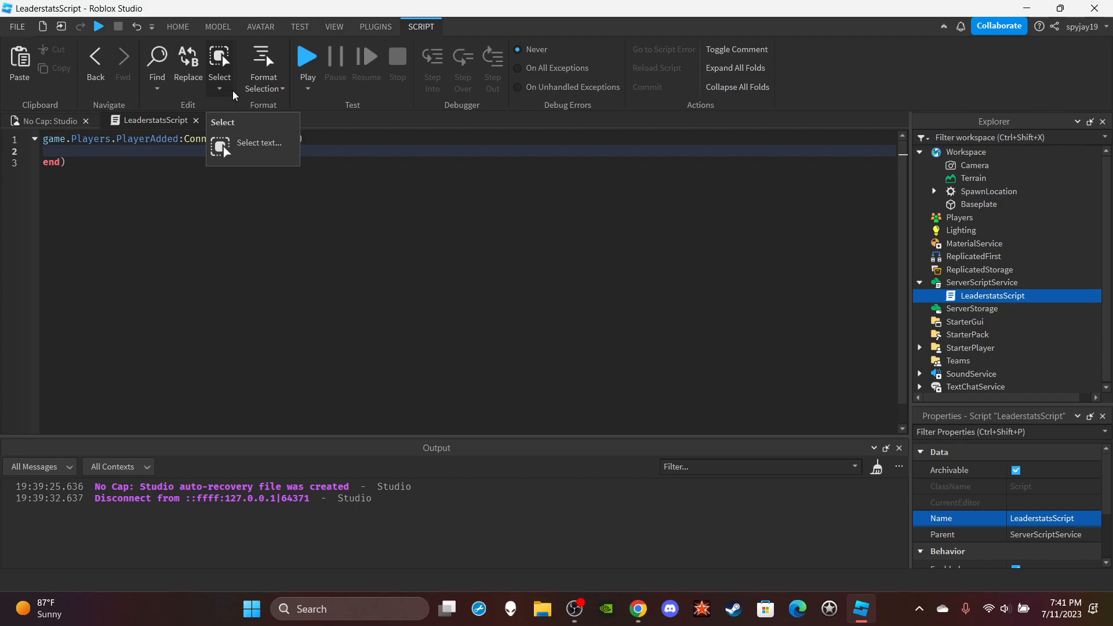
- Inside the handler, create a local Folder via Instance.new("Folder") named "leaderstats"
type("local leader")
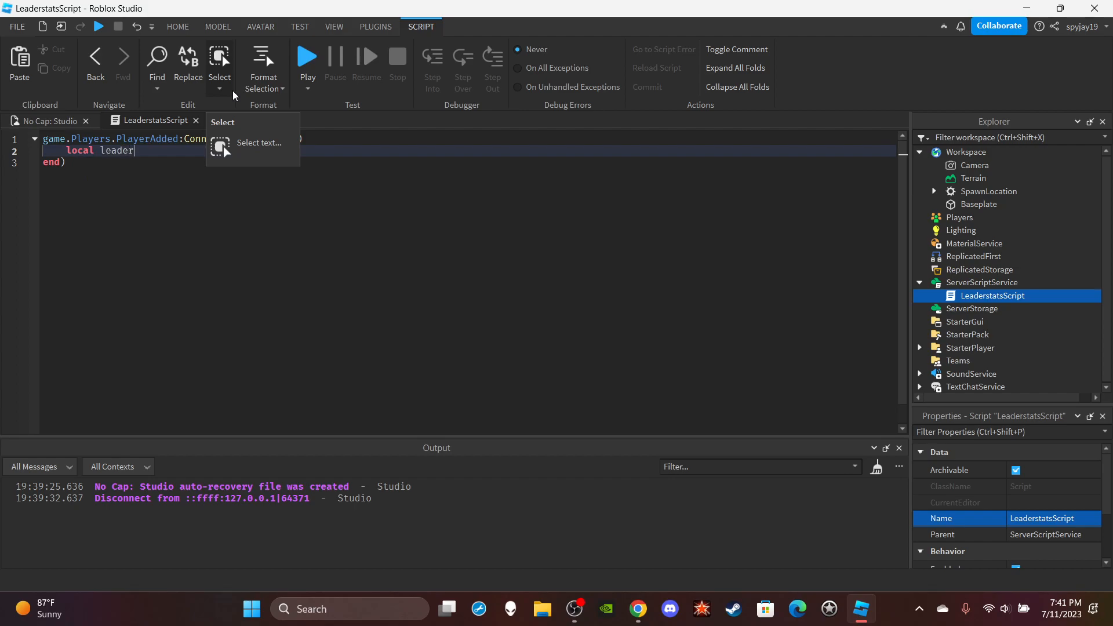
type("stats =")
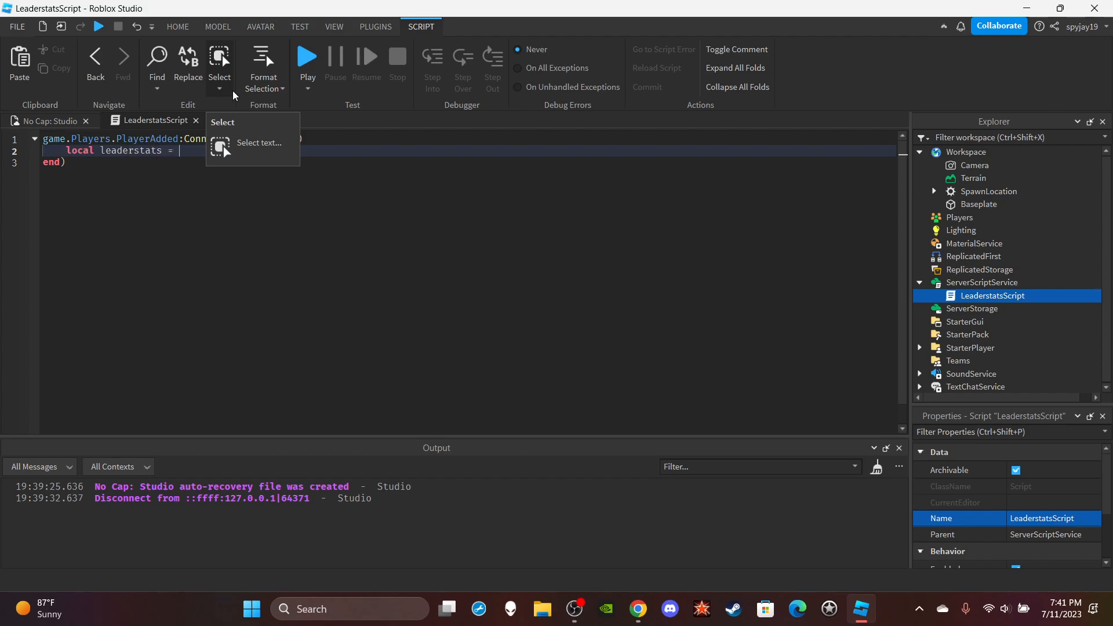
type("Instance.new()")
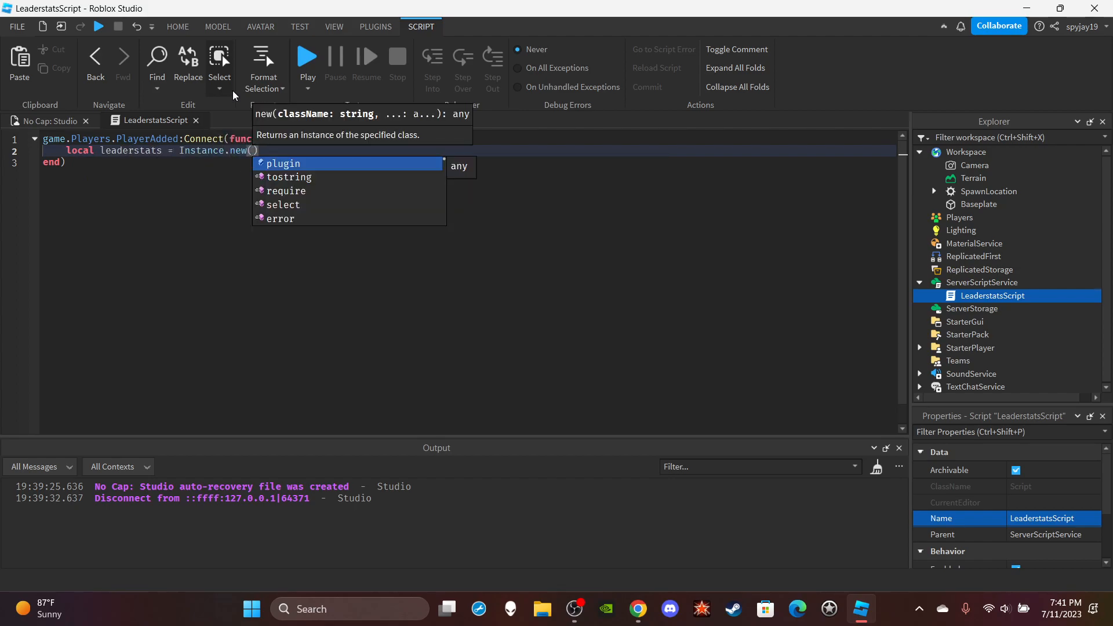
type("\"Folder\"")
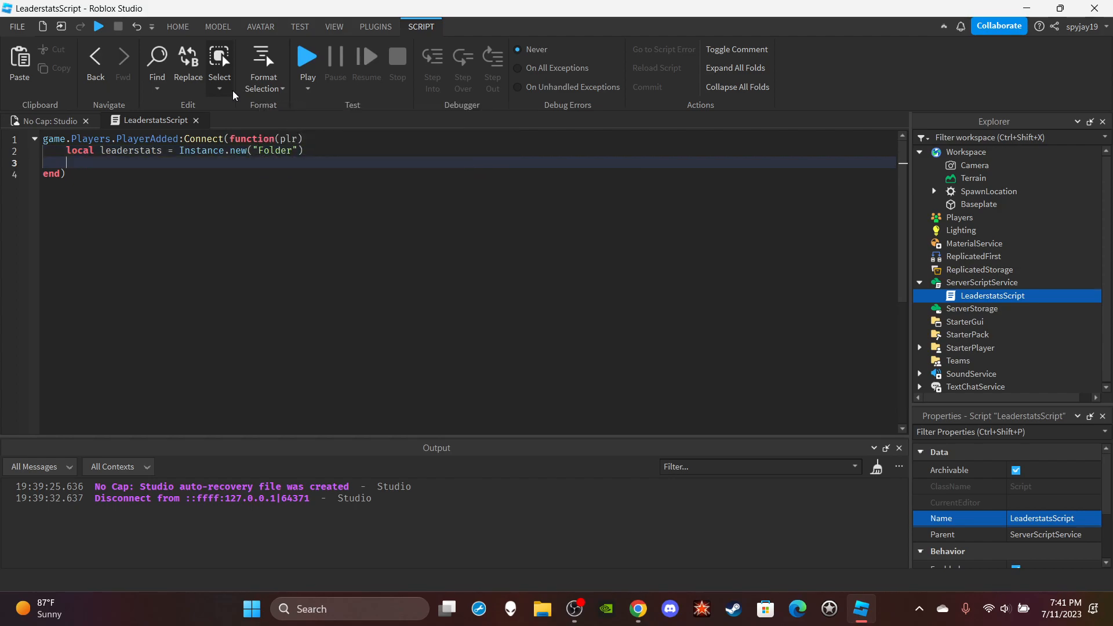
type("leaderstats.M")
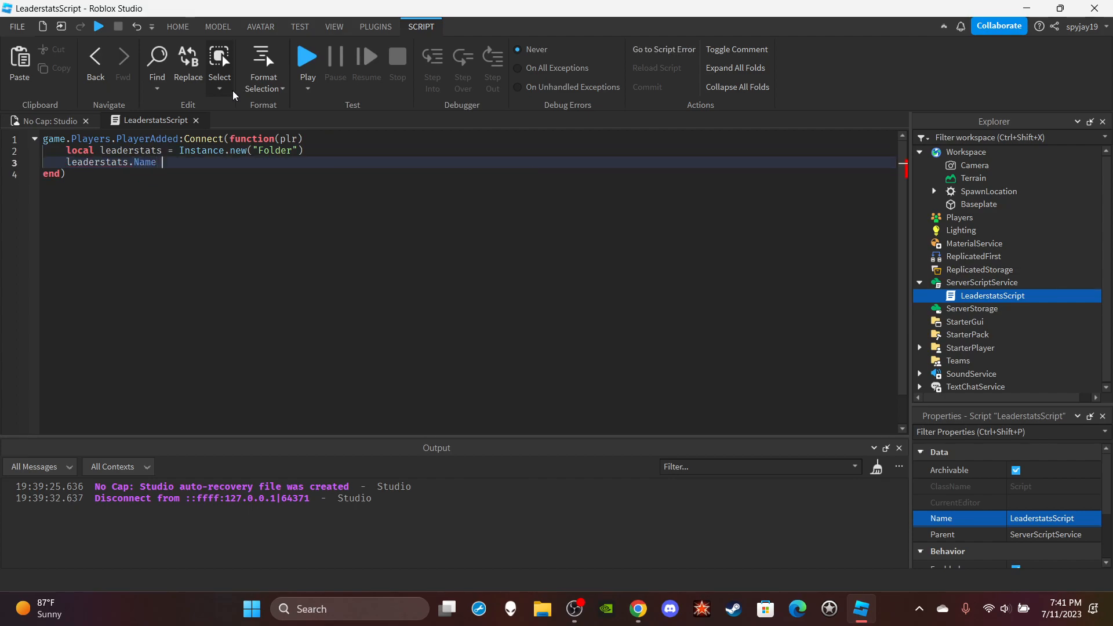
type("= \"lead\"")
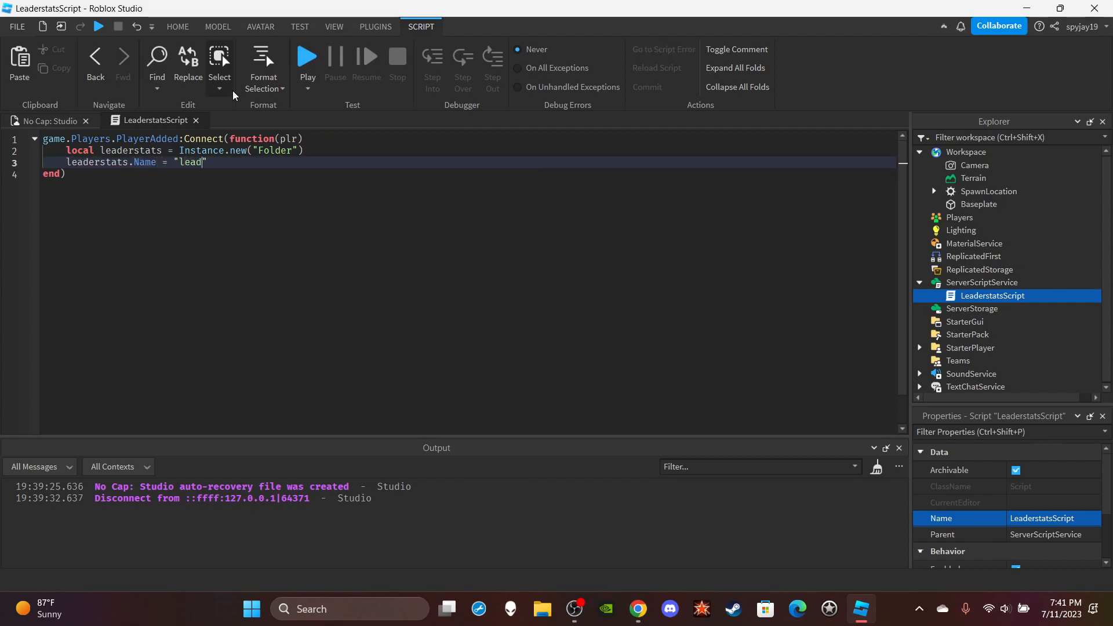
type("erstats")
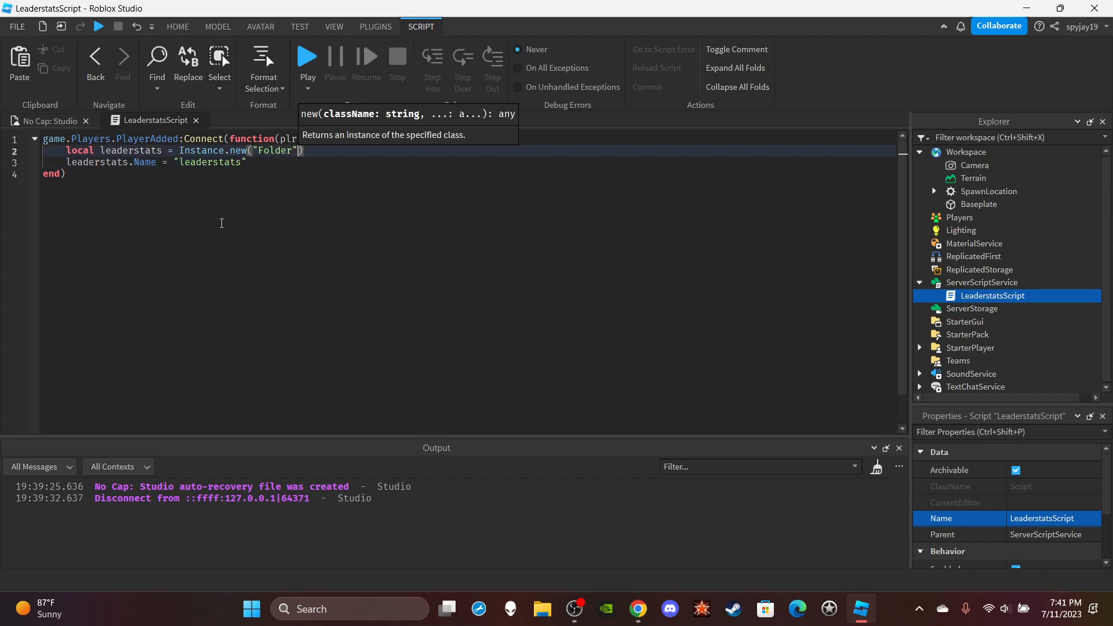
- Create a local Cash value under plr's leaderstats, with Name "Cash" and Value 0
type(", plr")
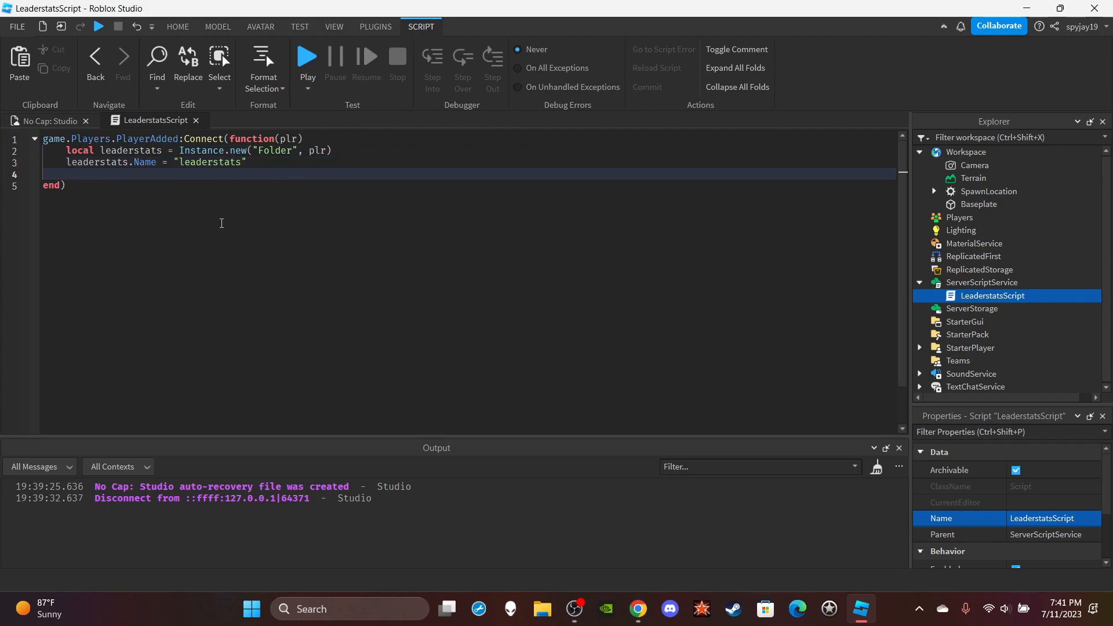
type("lo")
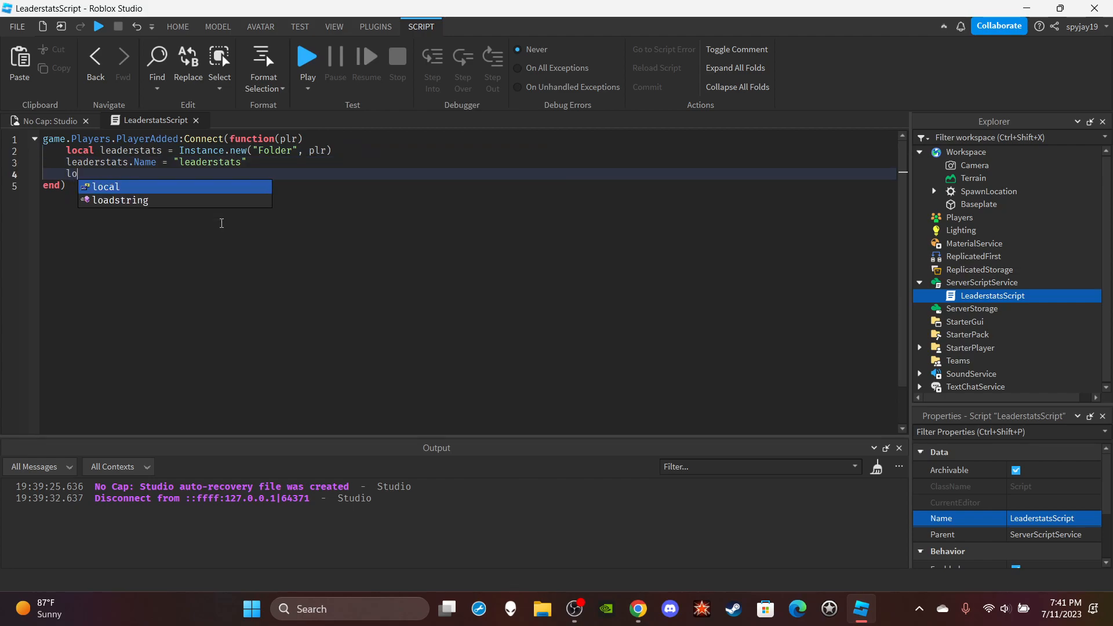
type("cal Cash")
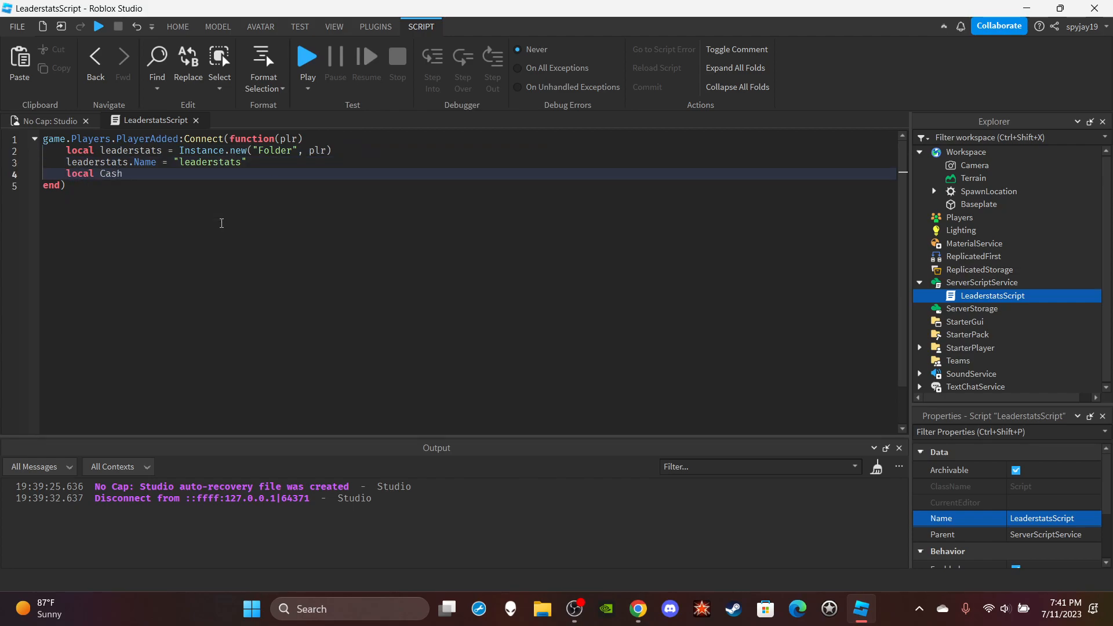
type("= Instance.new(\"NumberValue\", leaderstats")
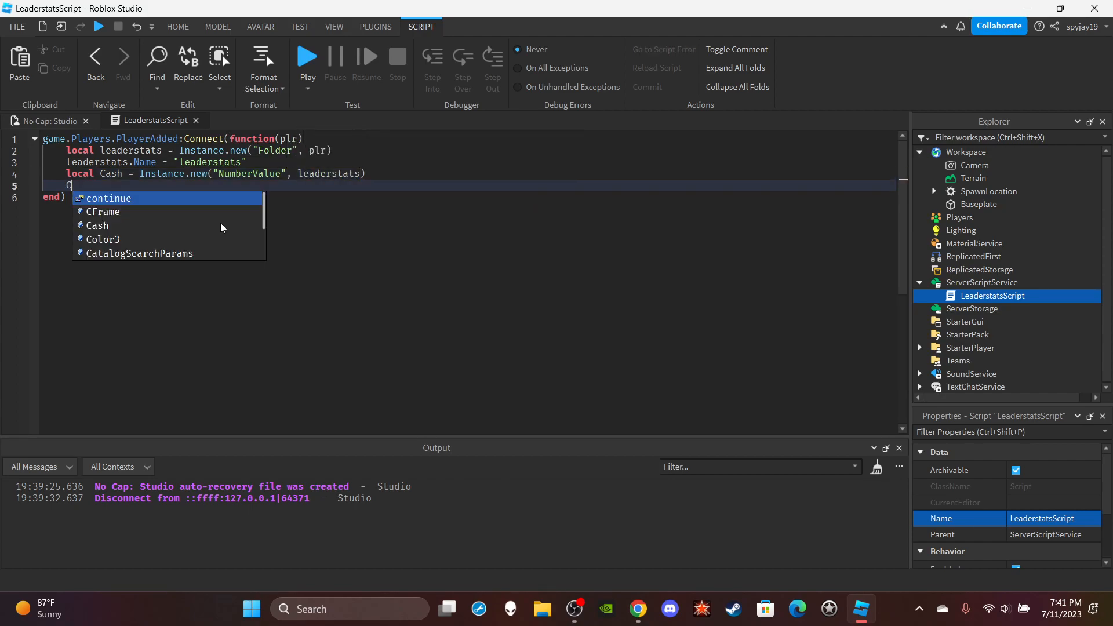
type("Cash.Name =")
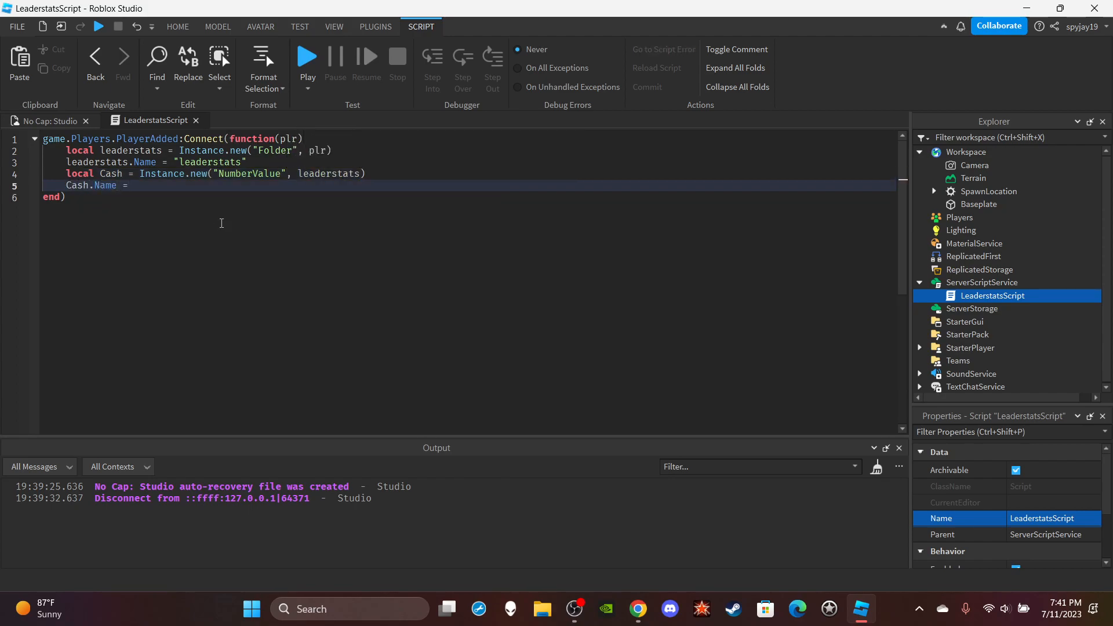
type("\"Cash\"")
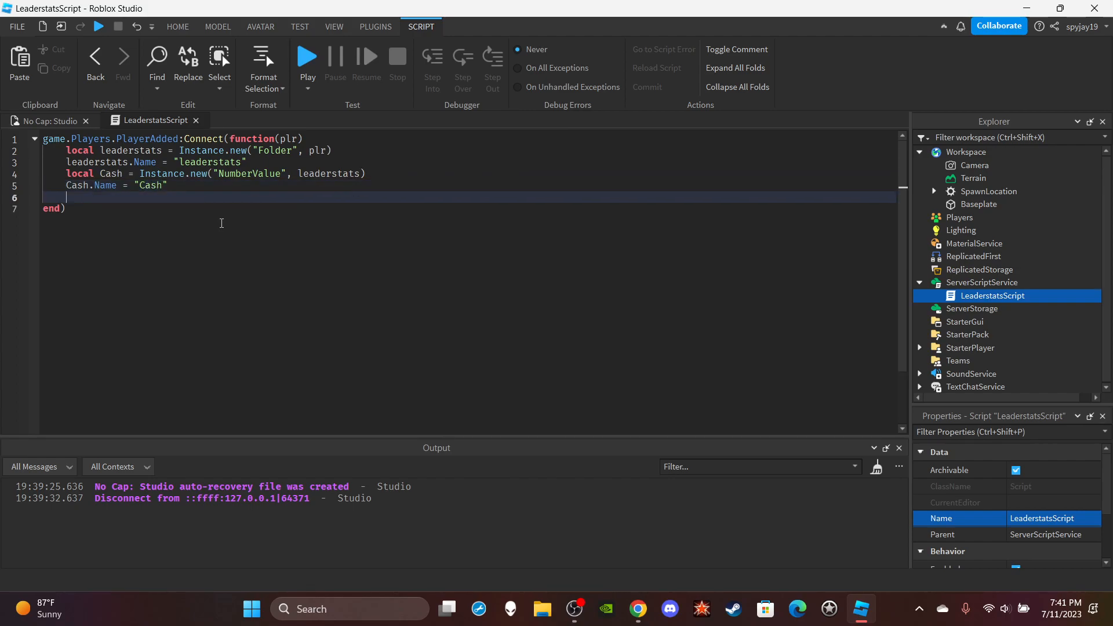
type("Cash.Value =")
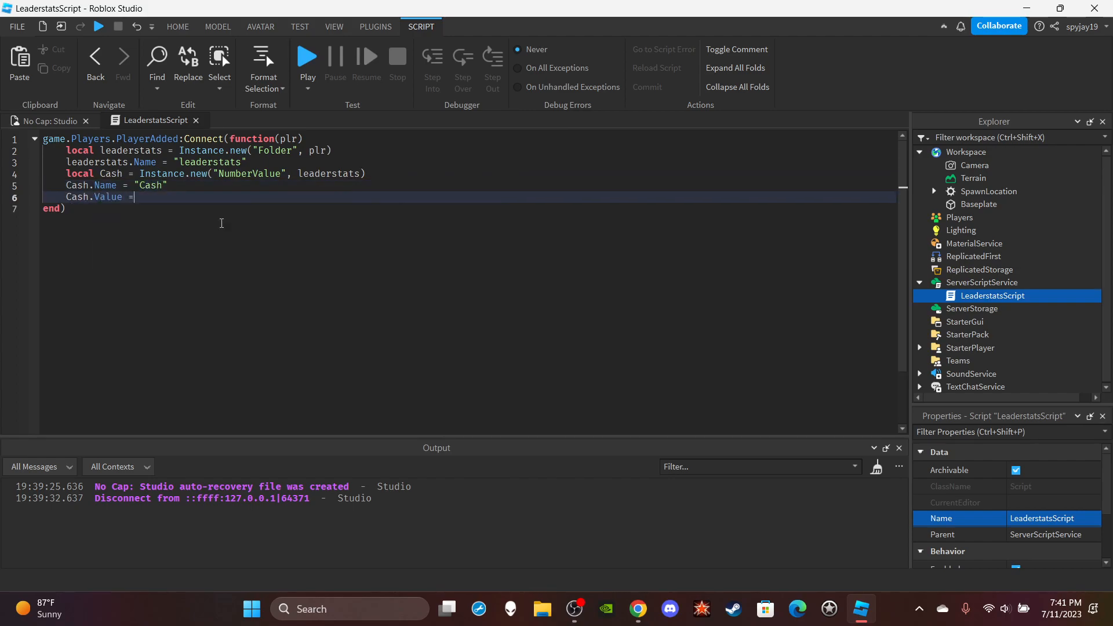
type("0")
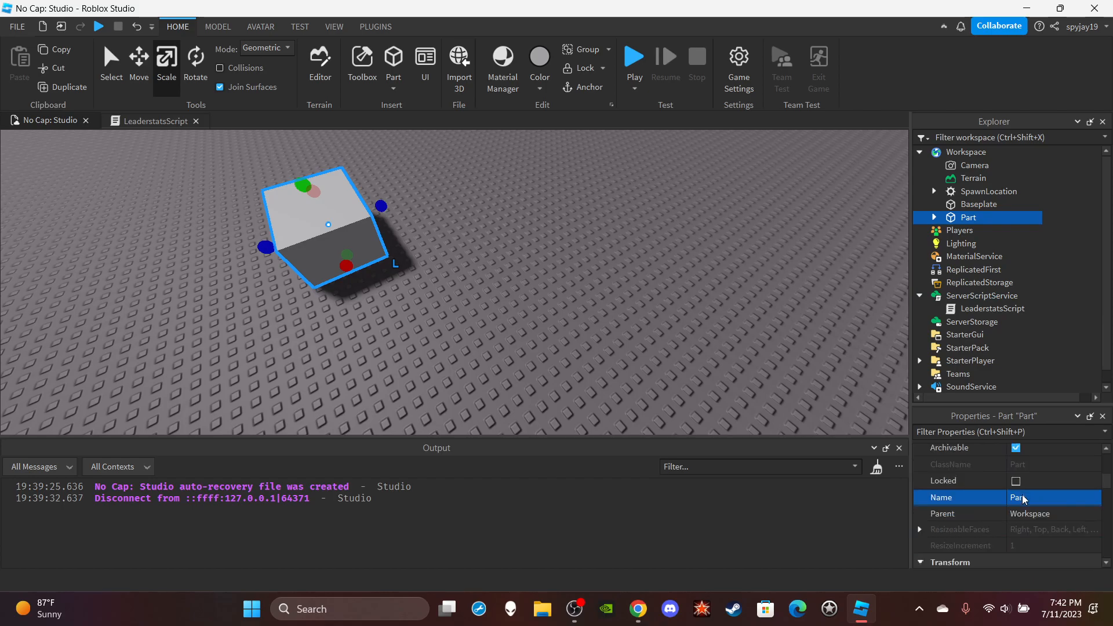
- Rename the new part to TreasureChest in the Properties Name field
double_click(1016, 497)
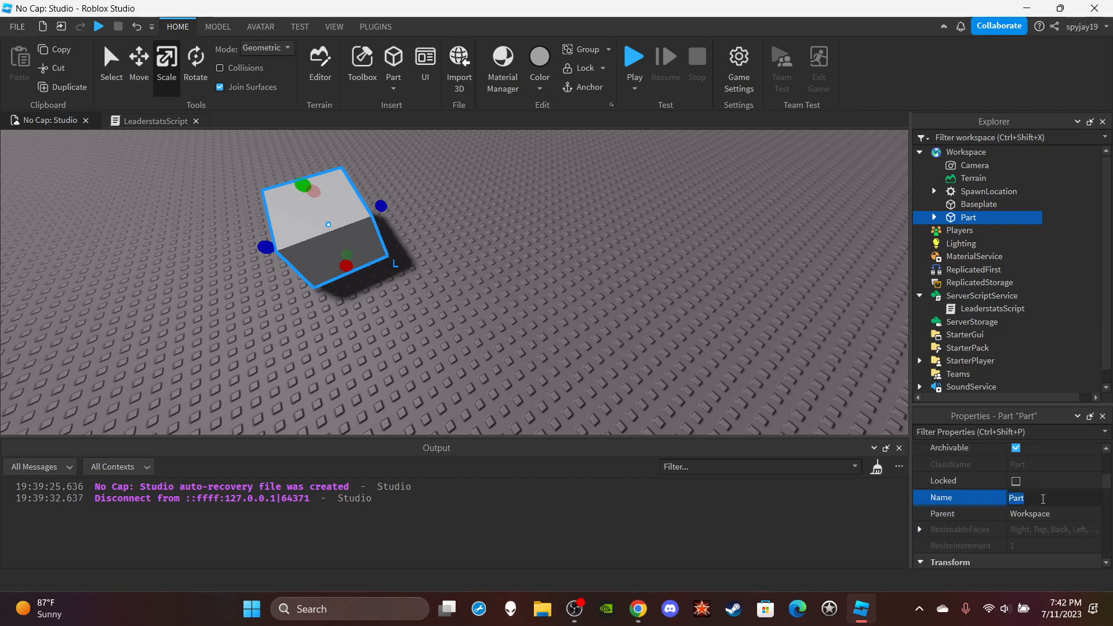
type("TreasureChest")
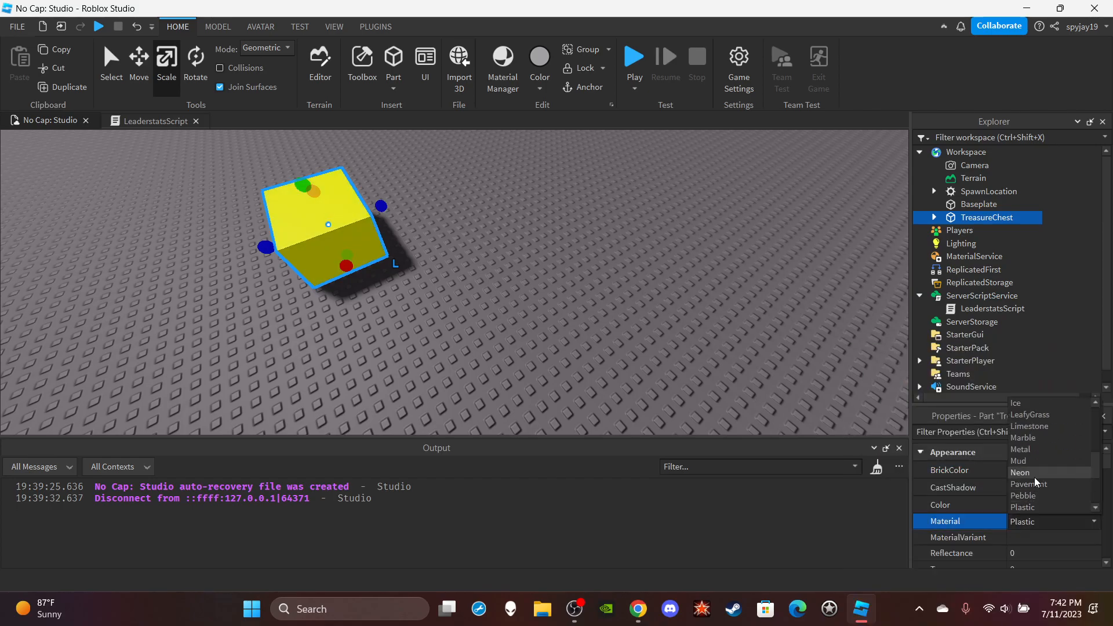
- Give TreasureChest the Neon material and go back to the LeaderstatsScript tab
left_click(1020, 472)
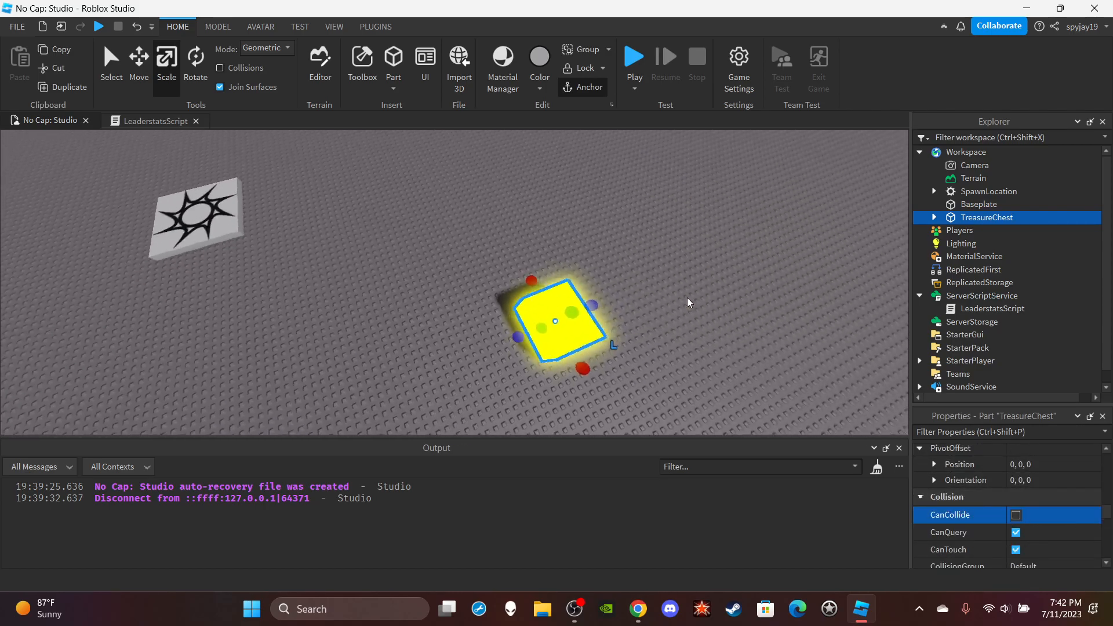
left_click(152, 121)
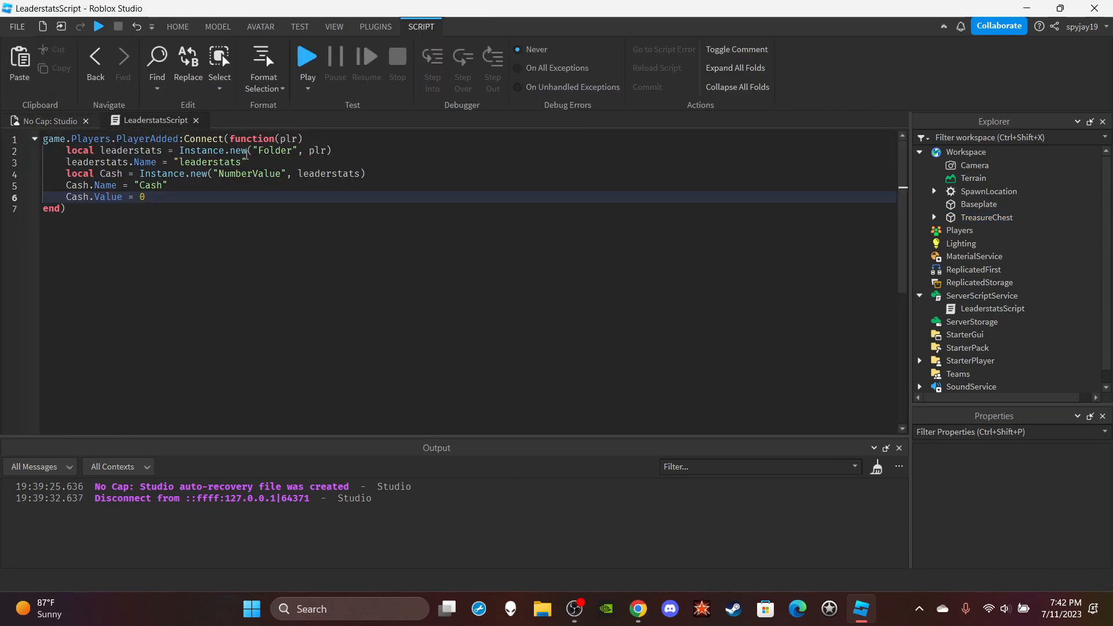
- Start a for i,v in pairs(game.Workspace:GetChildren()) loop at the script's top
key("Enter")
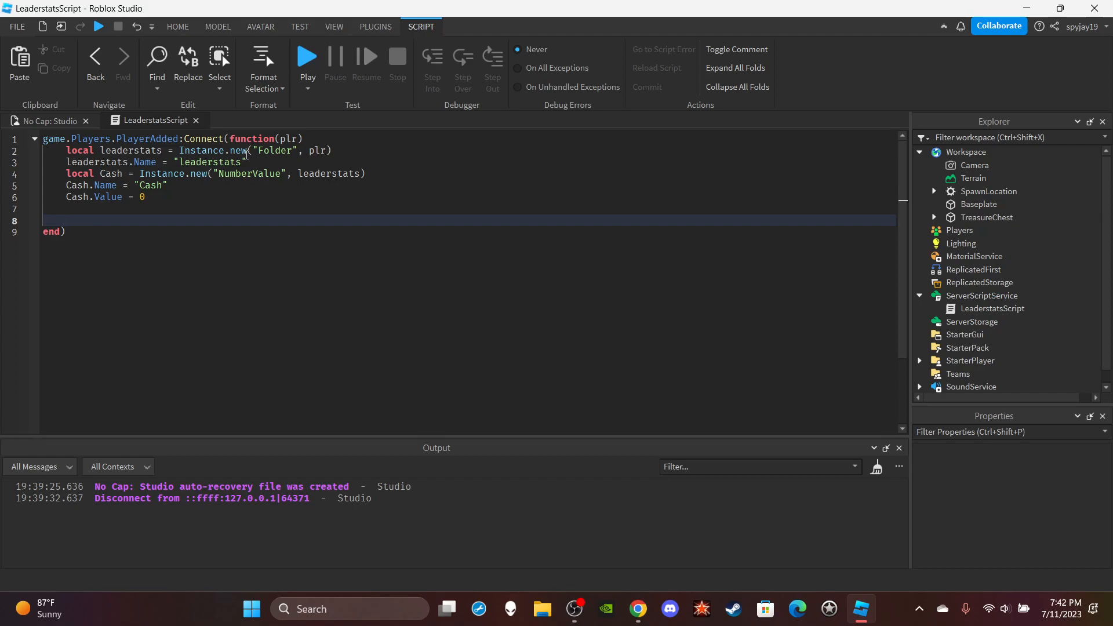
key("Backspace")
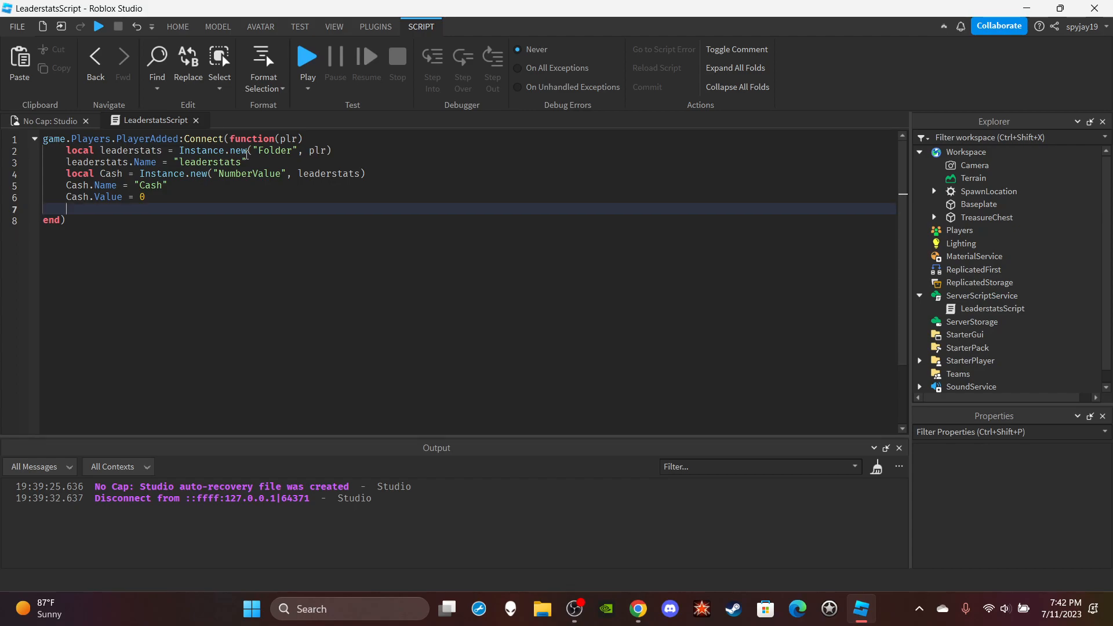
key("Backspace")
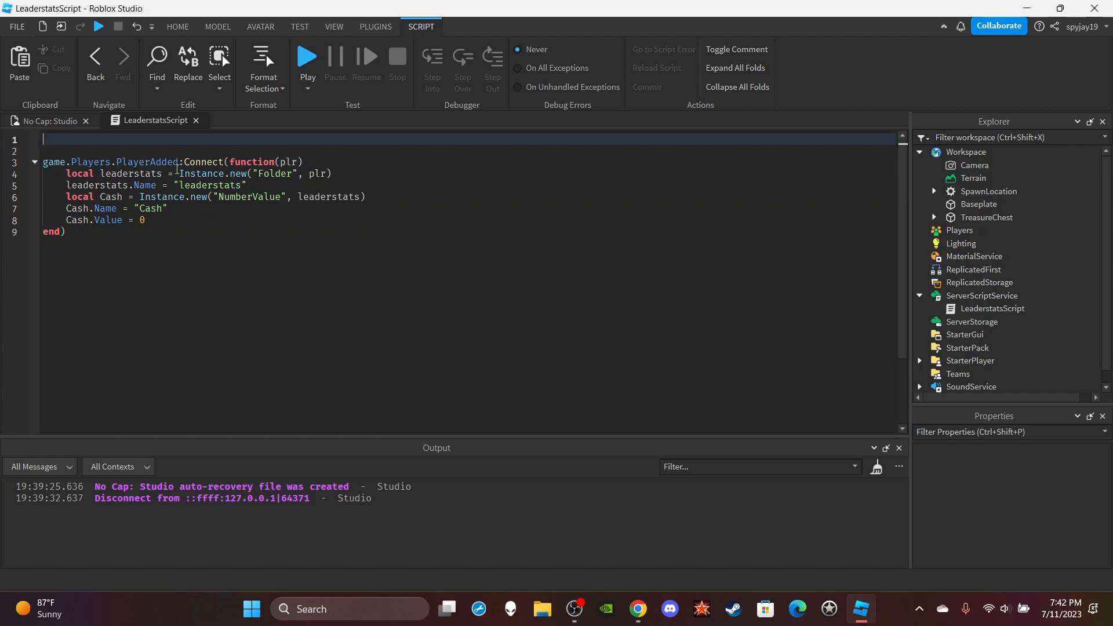
type("for i,v")
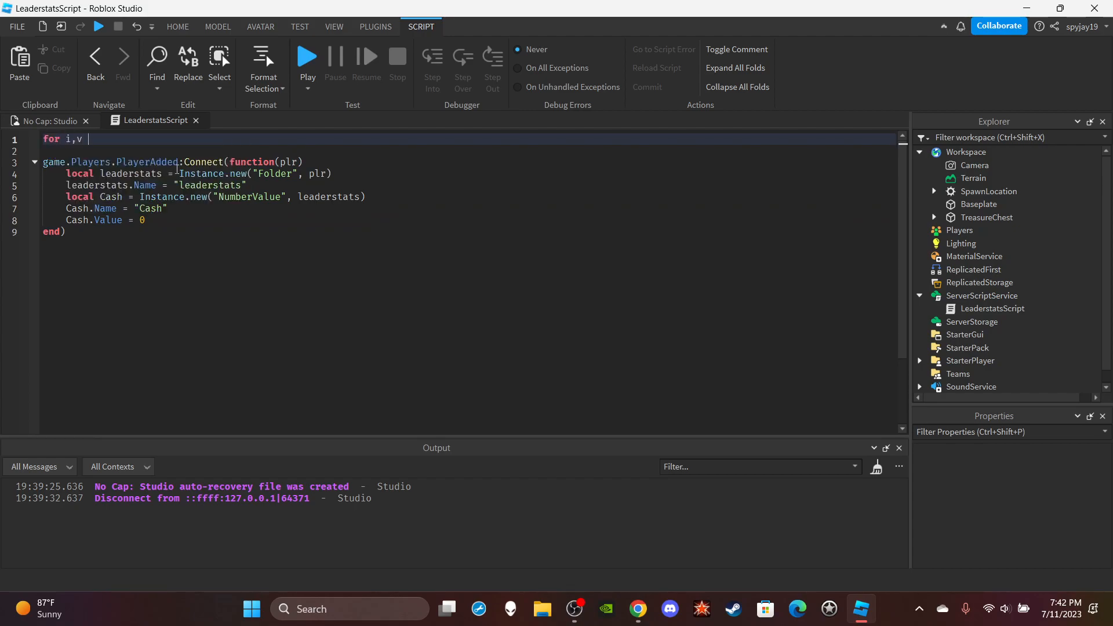
type("in pairs(ga")
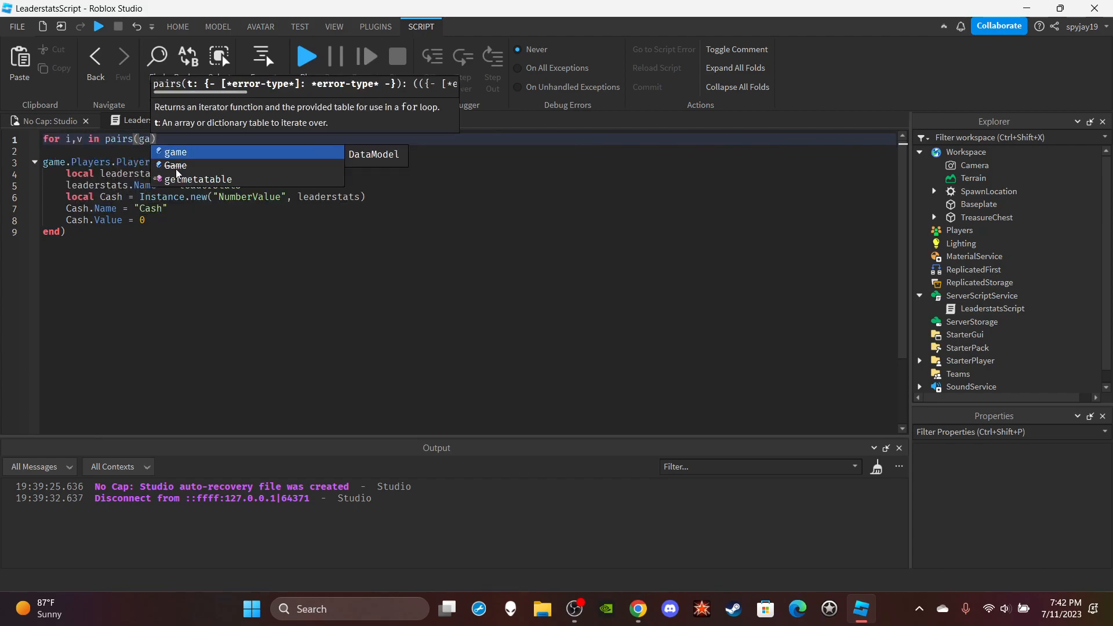
type(".wo")
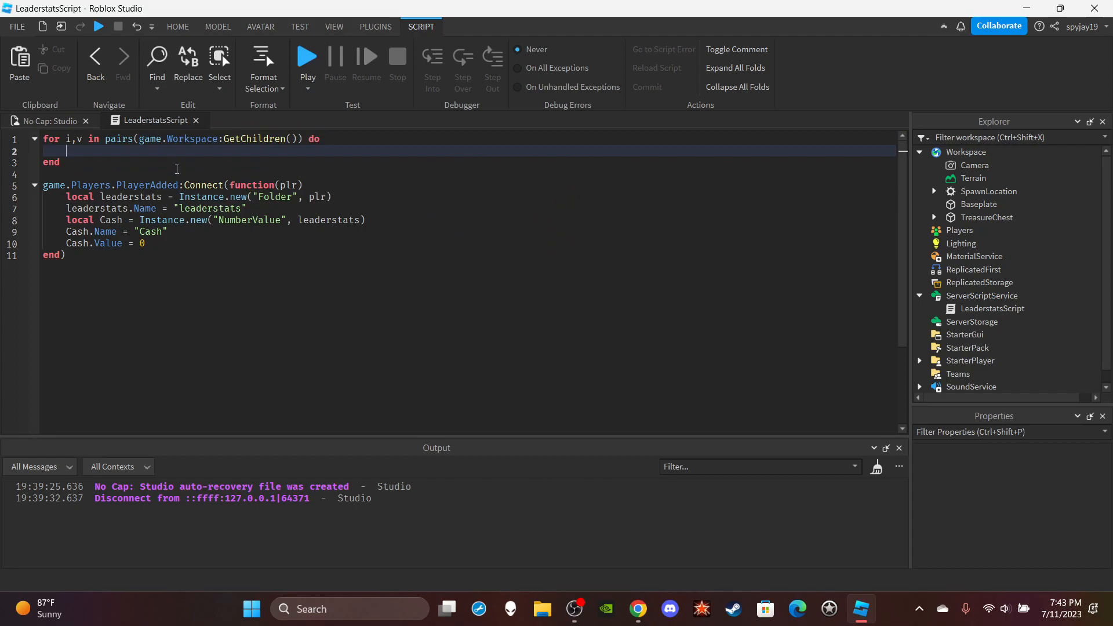
- Inside the loop, add if v.Name == "TreasureChest" then
type("if v")
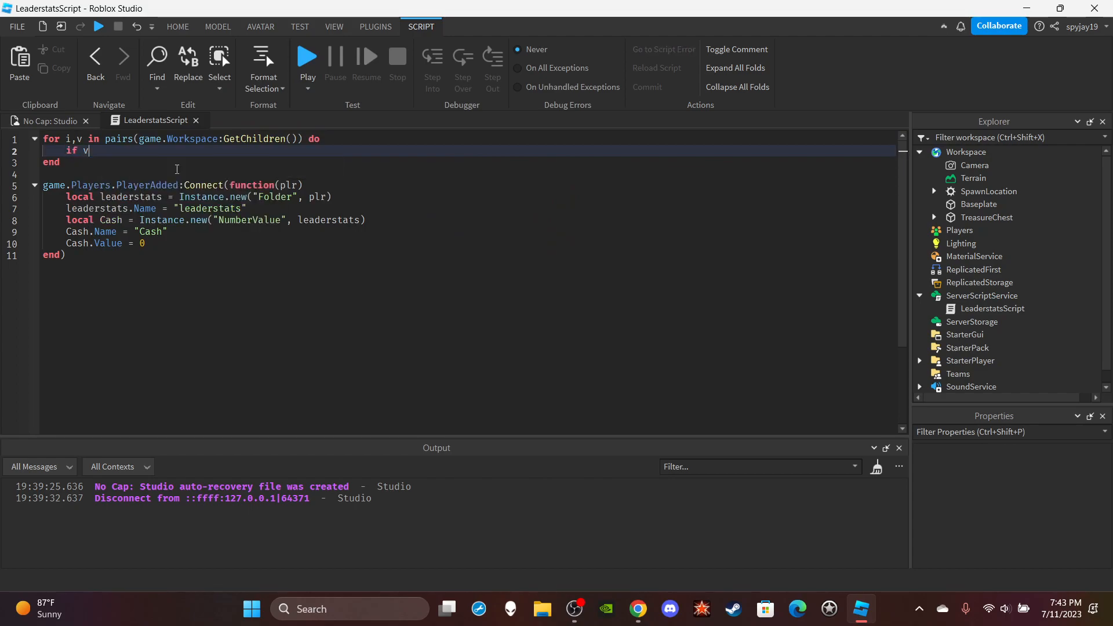
type(".Name =")
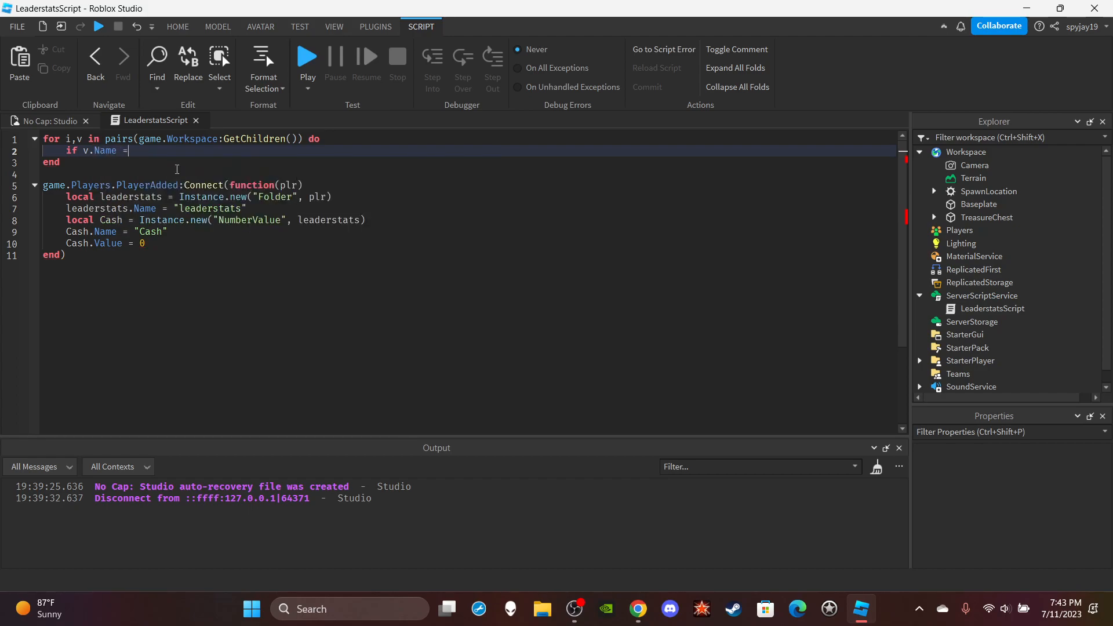
type("\"Tres\"")
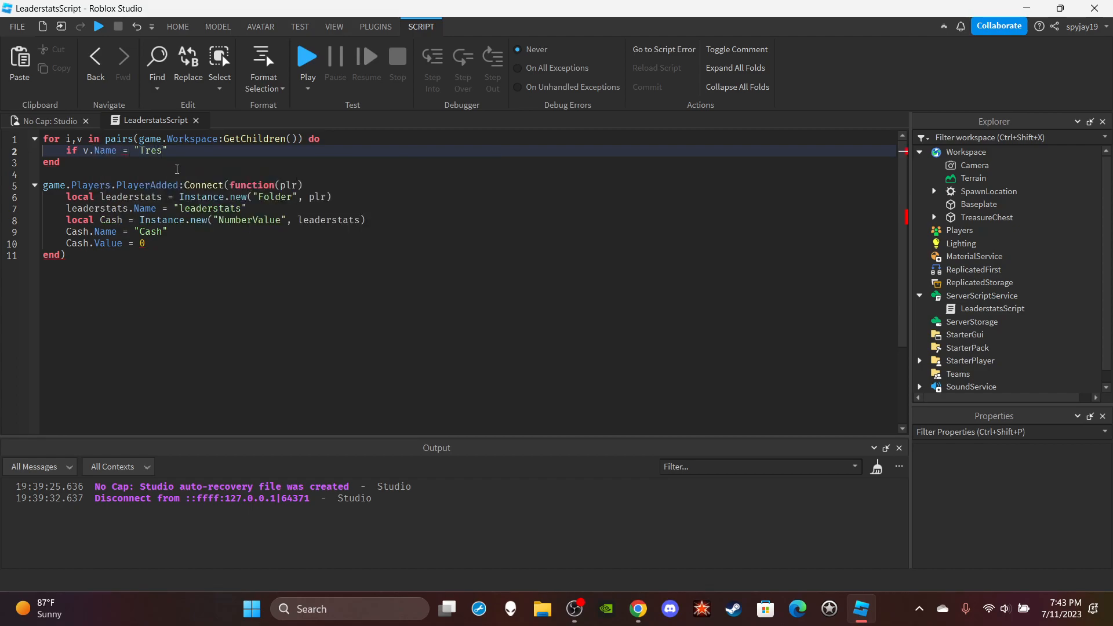
type("TreasureChest")
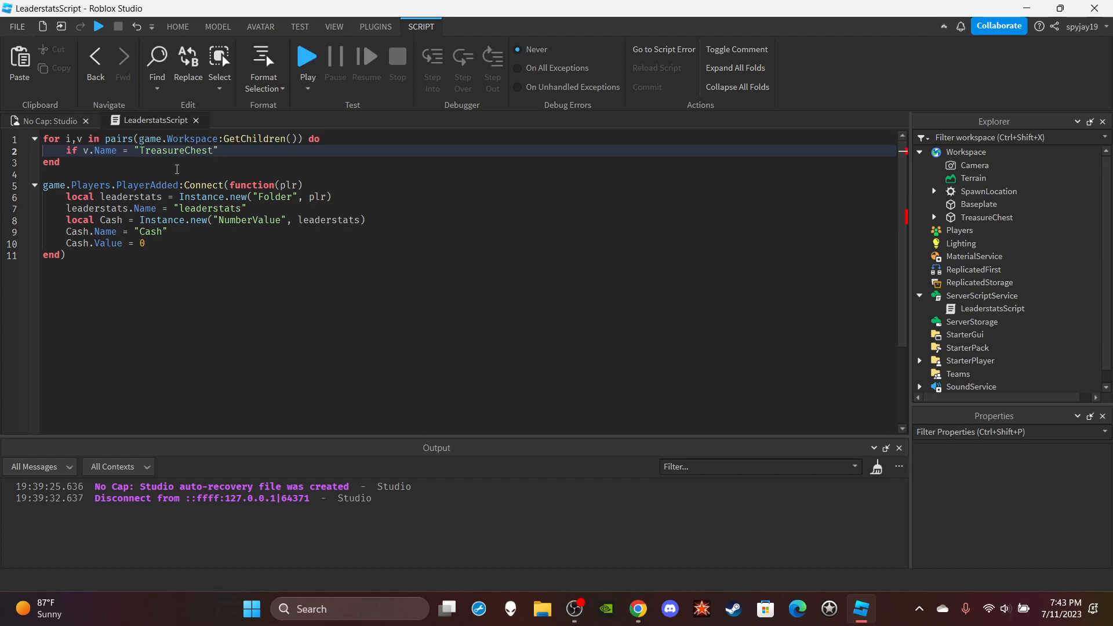
type("then")
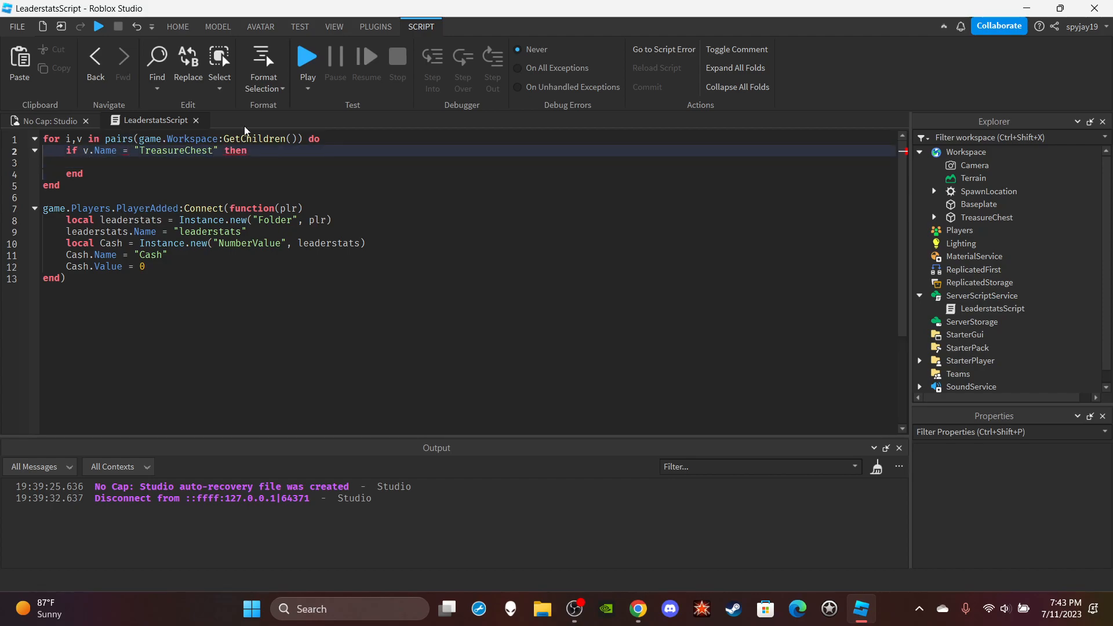
type("=")
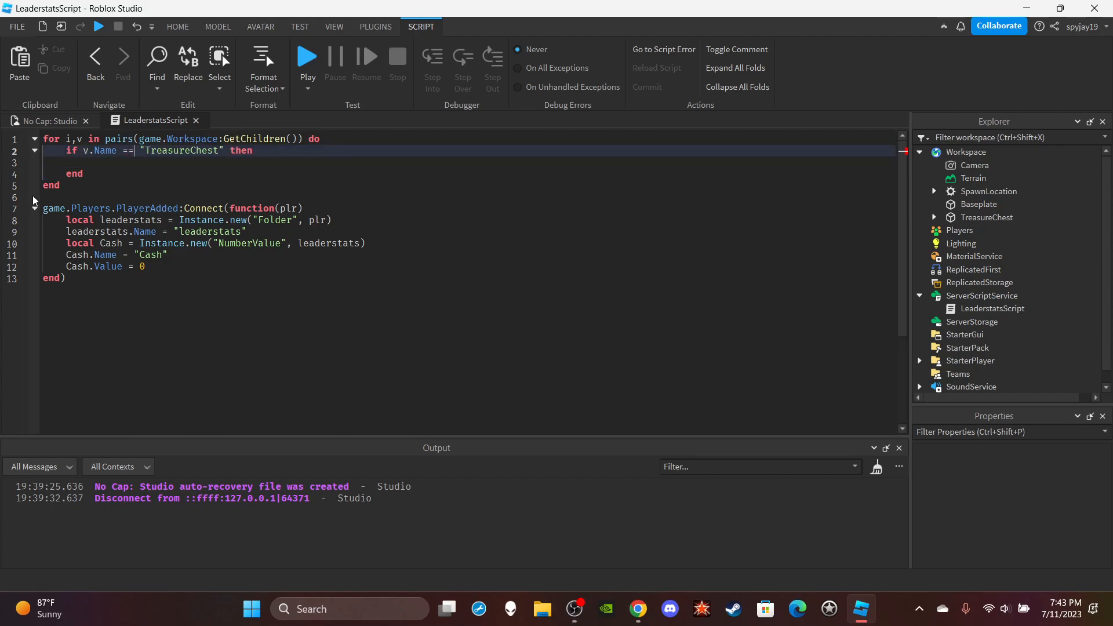
type("v")
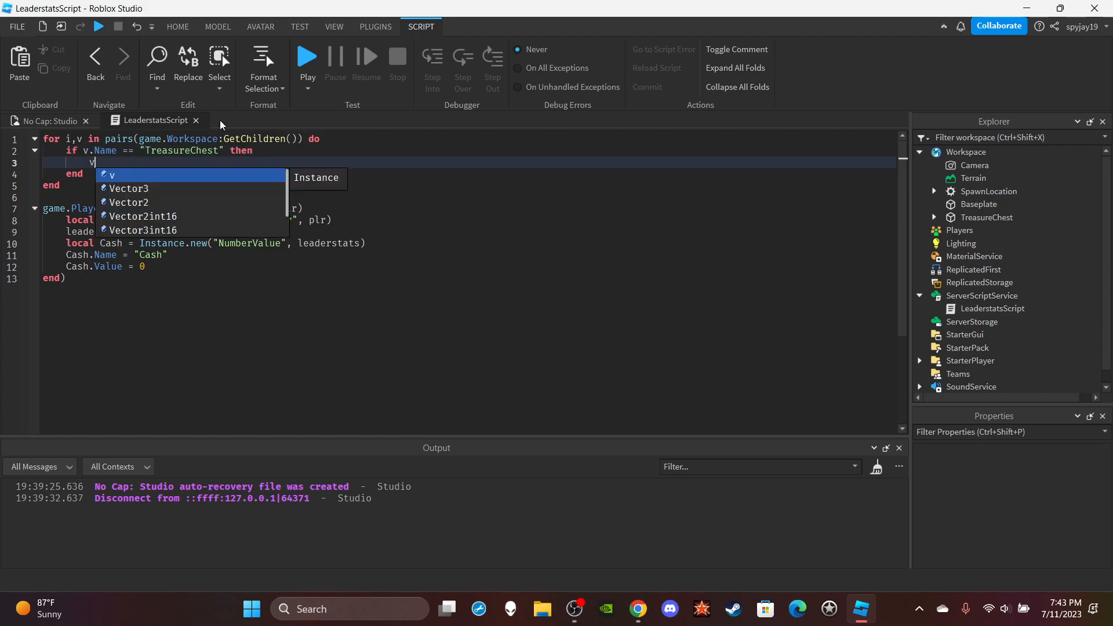
- Connect a Touched function with a hit parameter on the TreasureChest part v
type(".Touched")
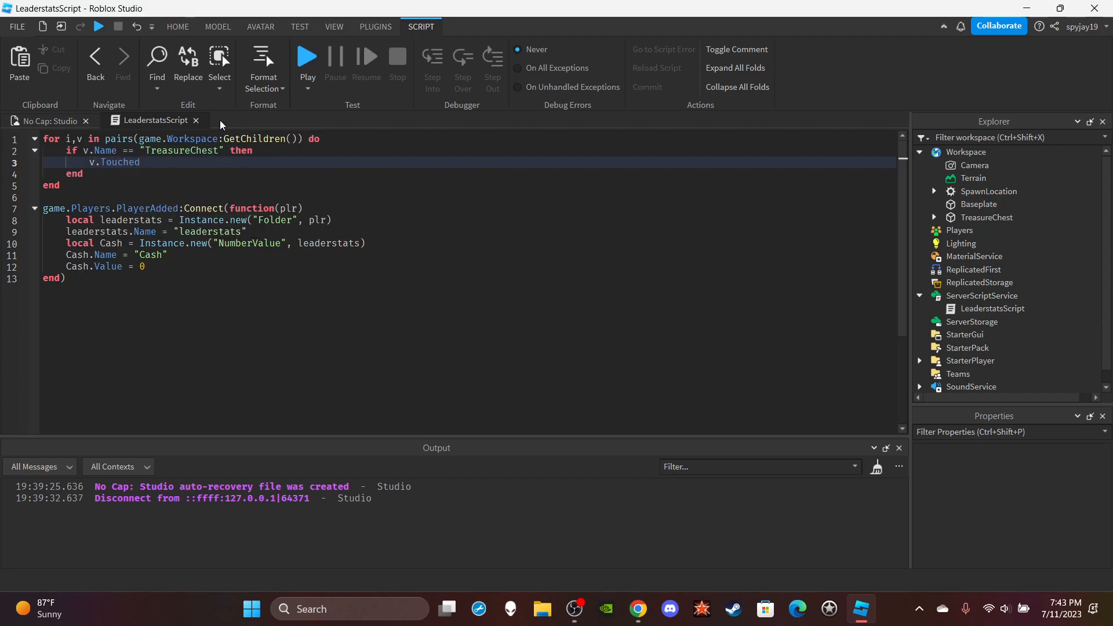
type(":Co")
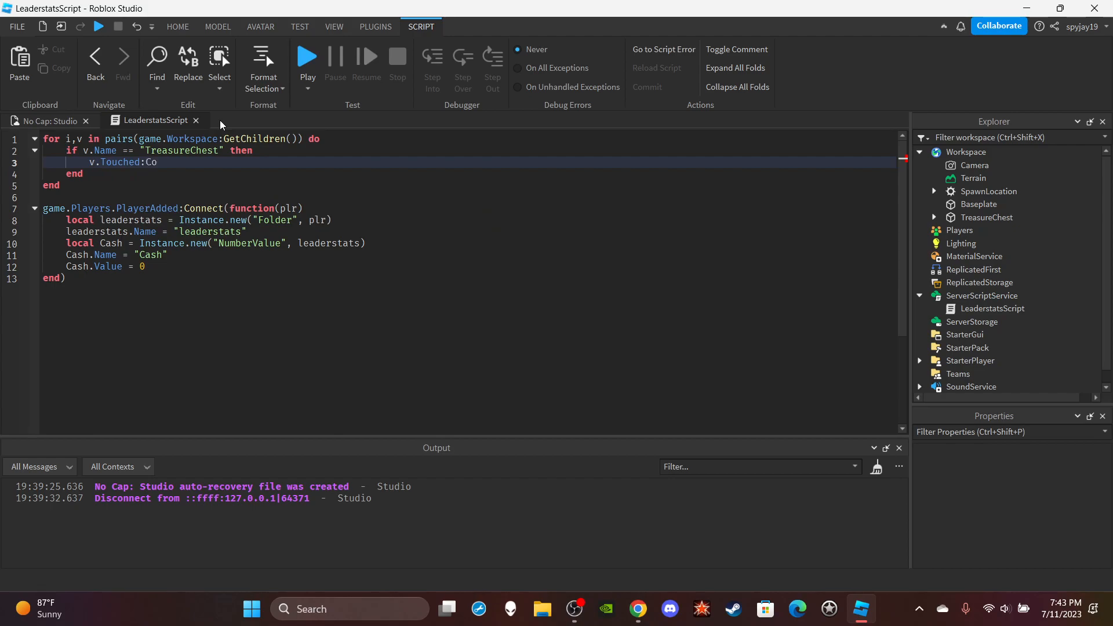
type("nnect(function")
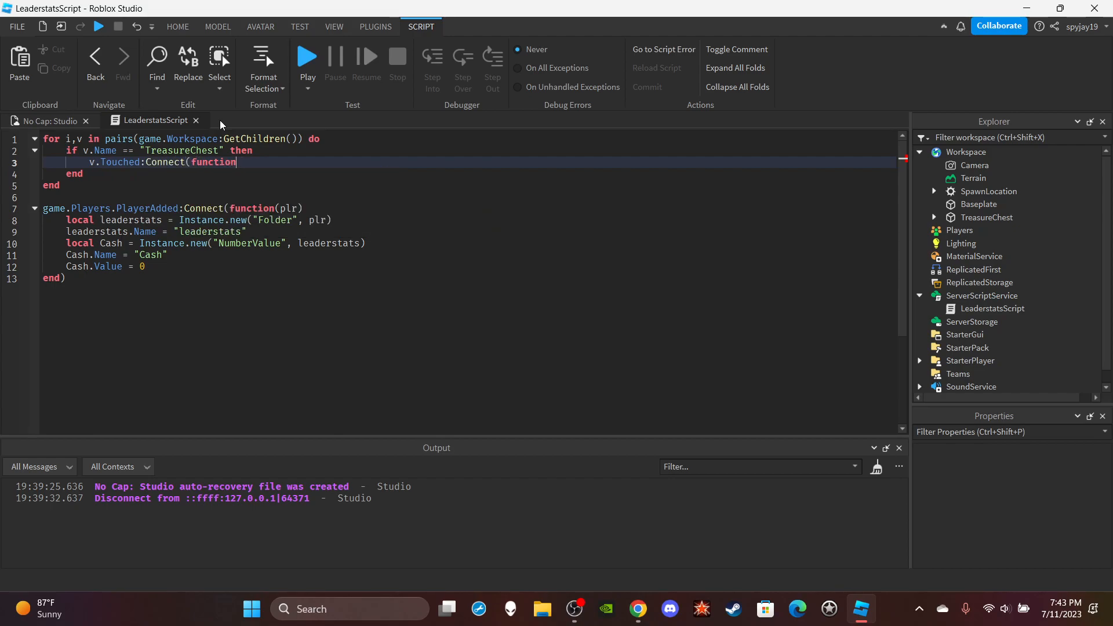
type("hit)")
type("if hit")
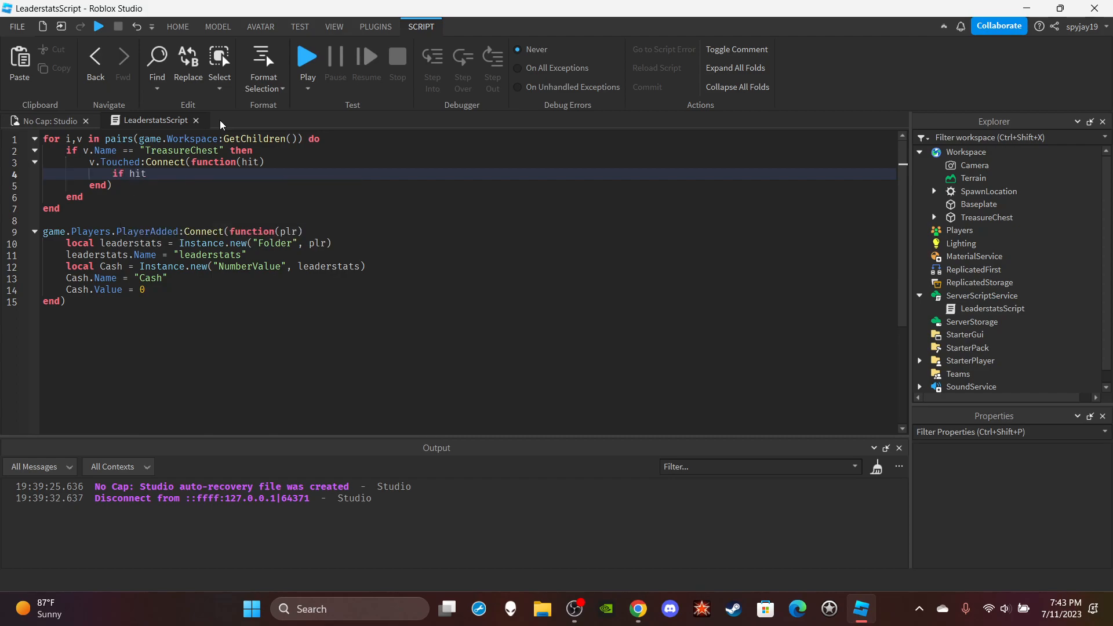
- Guard the handler with if hit.Parent:FindFirstChild("Humanoid") then
type(".Parent")
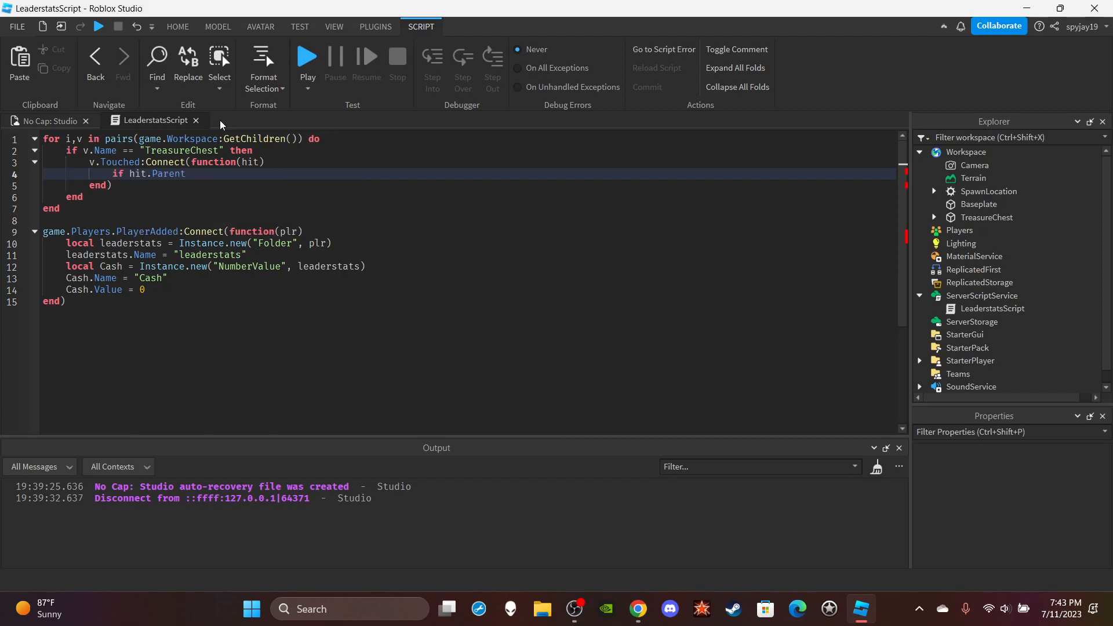
type(":FindFirst")
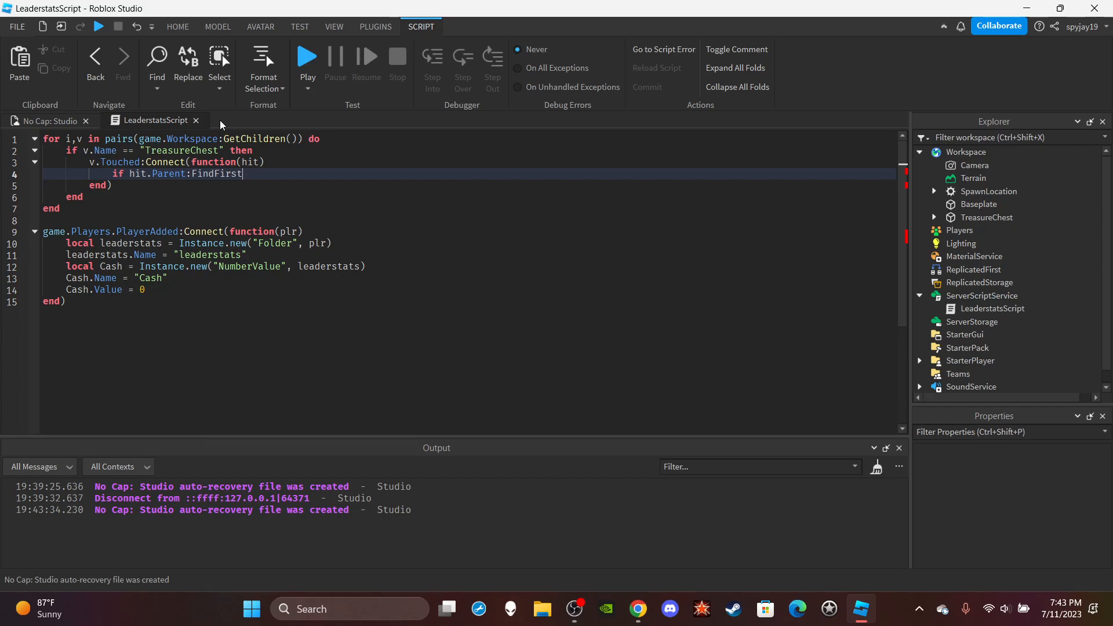
type("Child()")
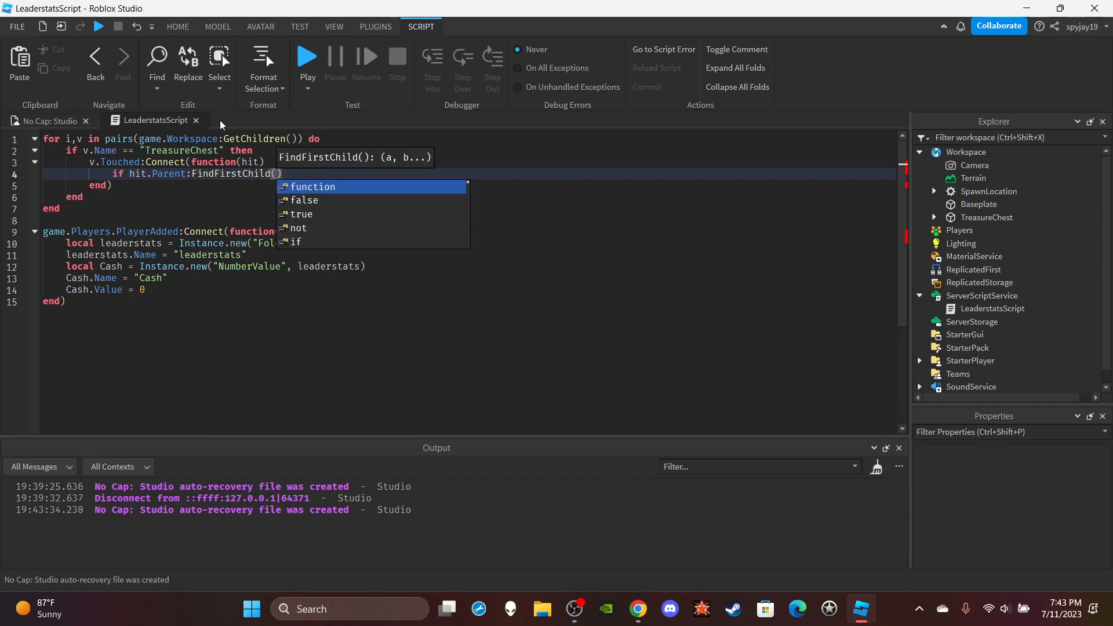
type("\"Humanoid")
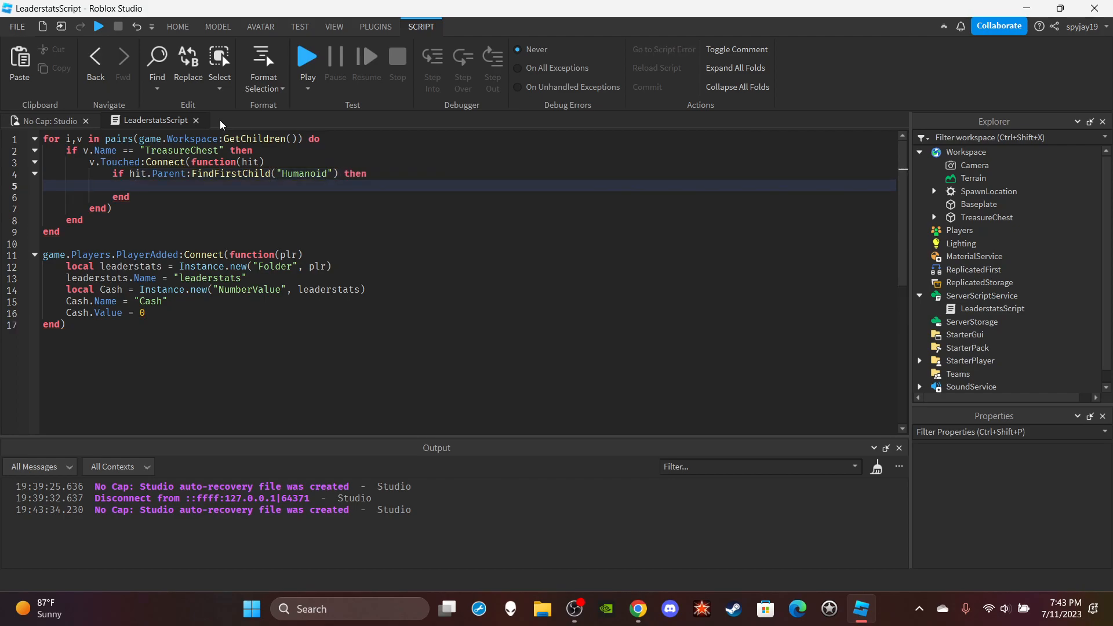
type("local Player = game.Players:FindFirstChild(")
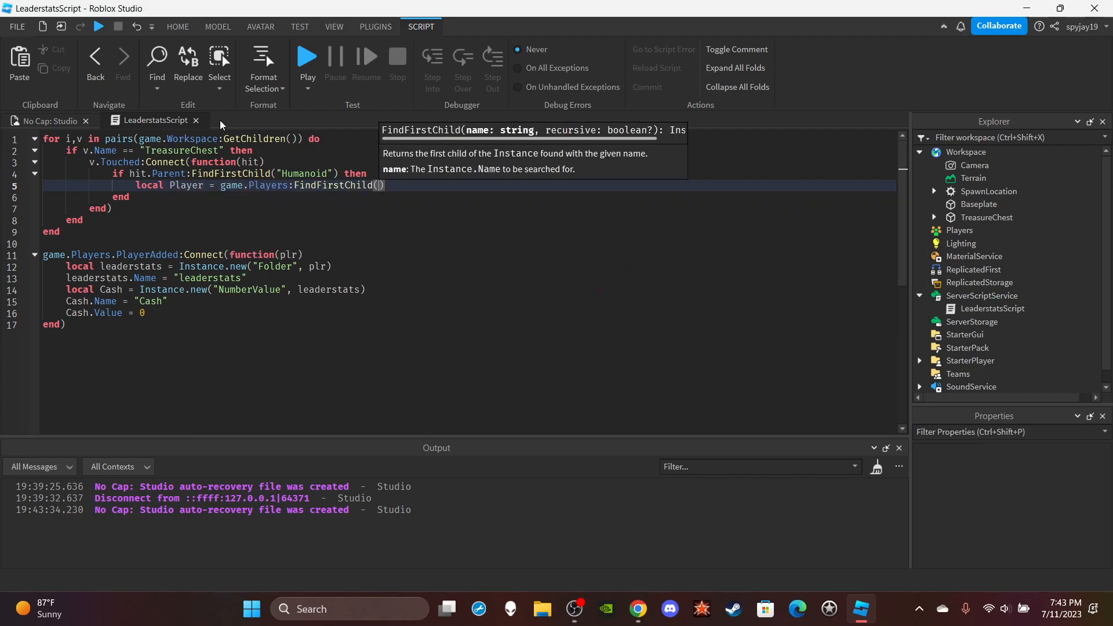
- Find the Player by hit.Parent.Name and add 20 to Player.leaderstats.Cash.Value
type("hit.Parent")
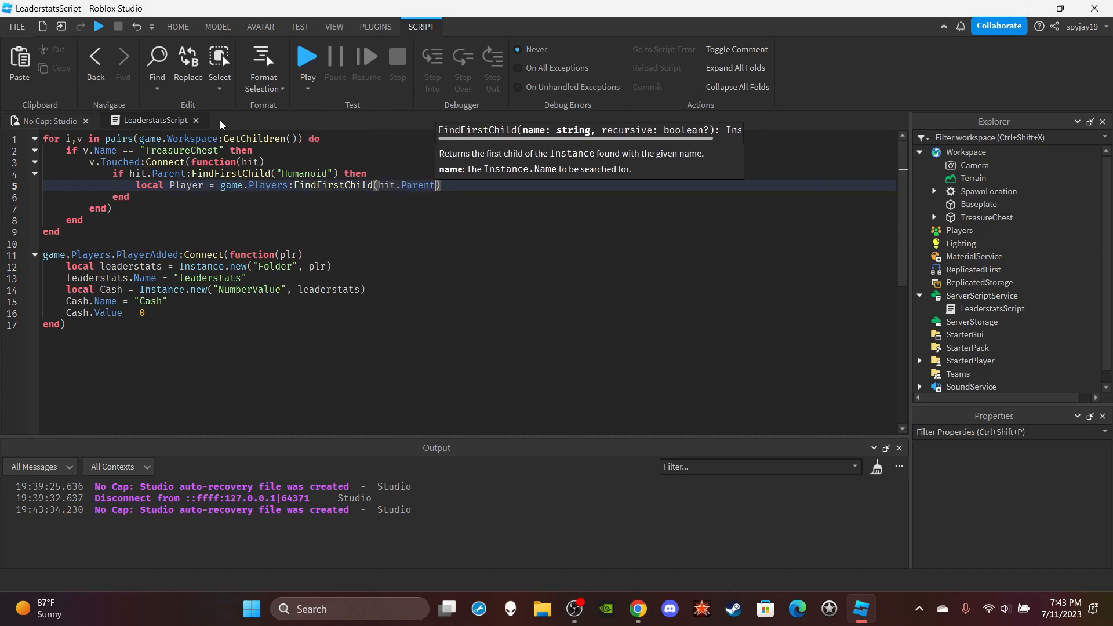
type(".Name")
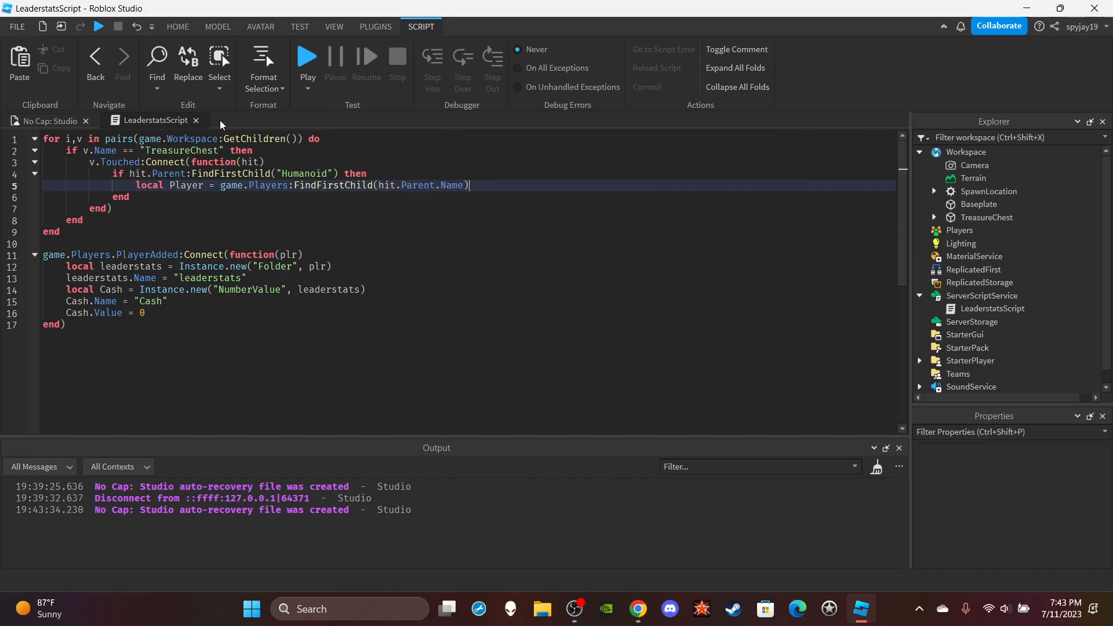
type("pl")
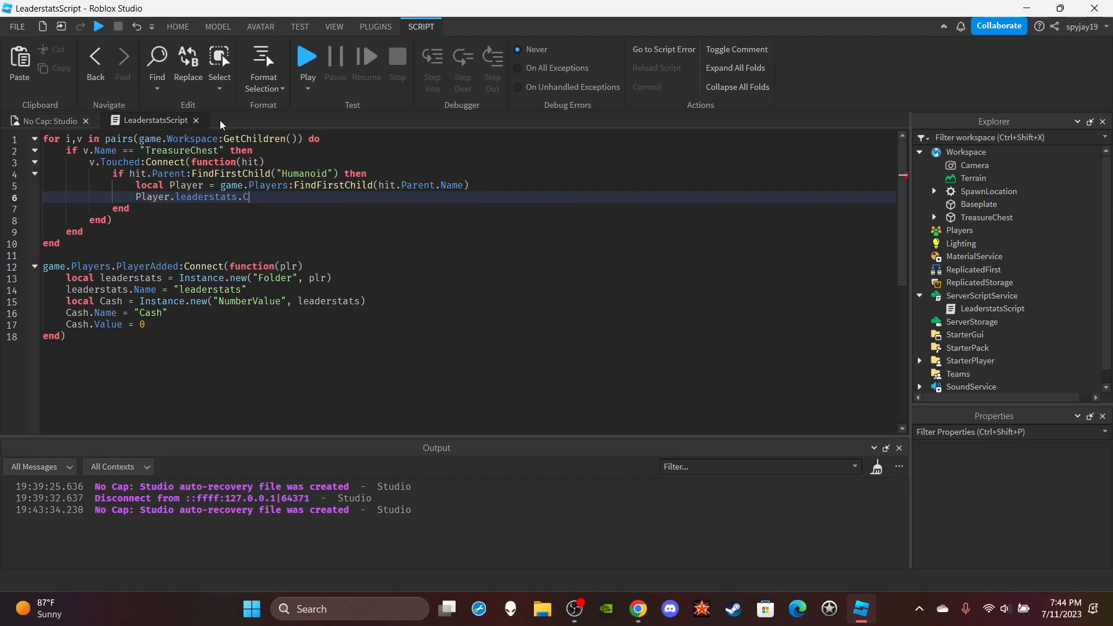
type("ash.Value")
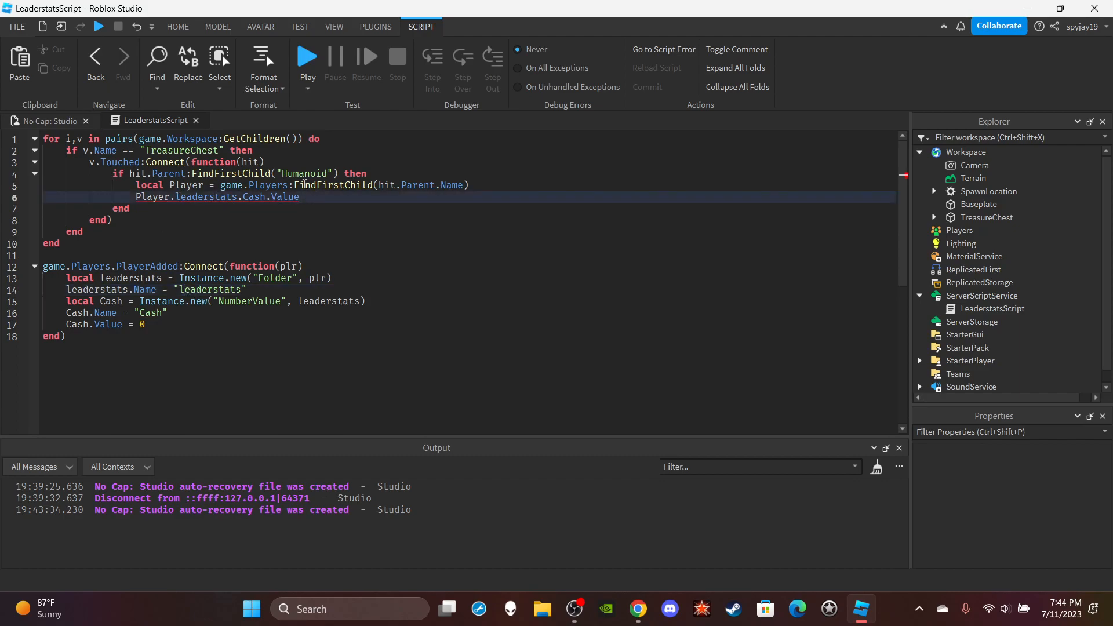
type("+")
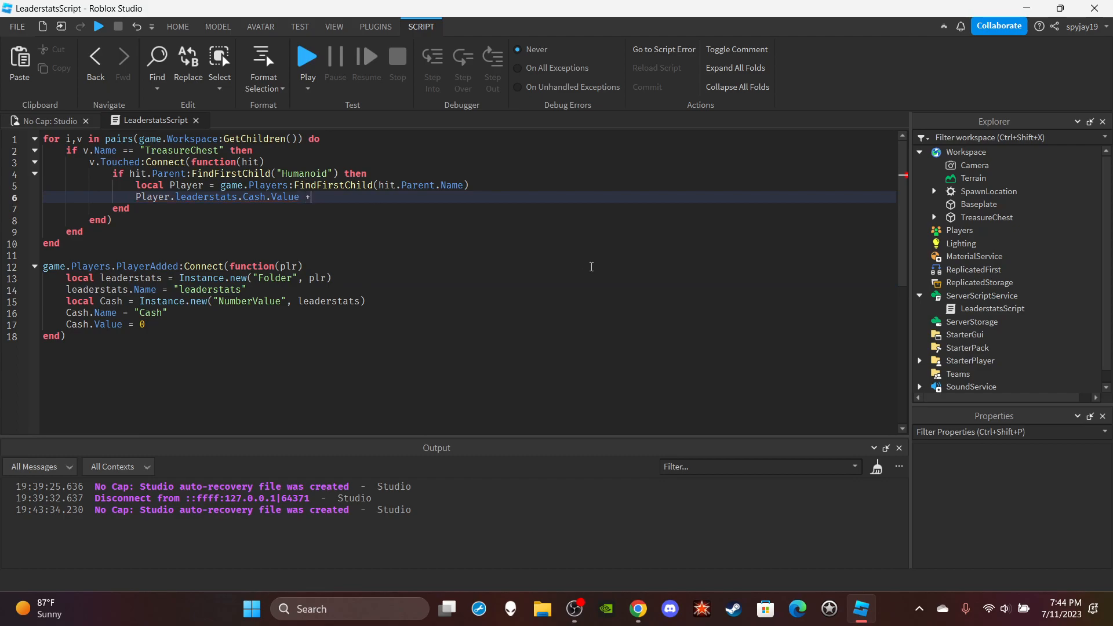
type("=")
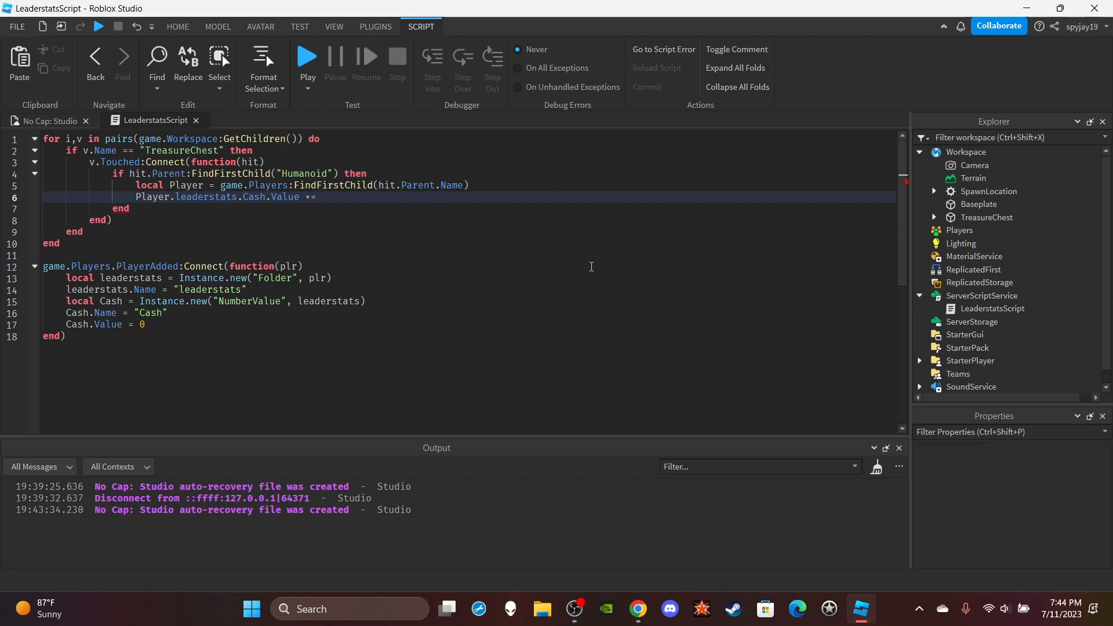
left_click(321, 196)
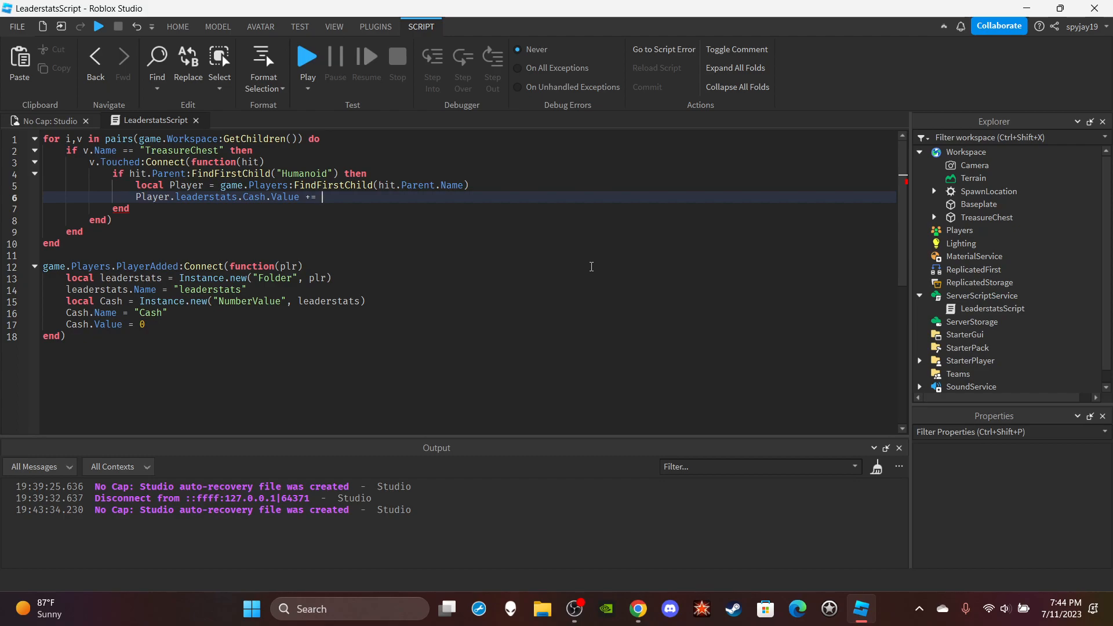
type("20")
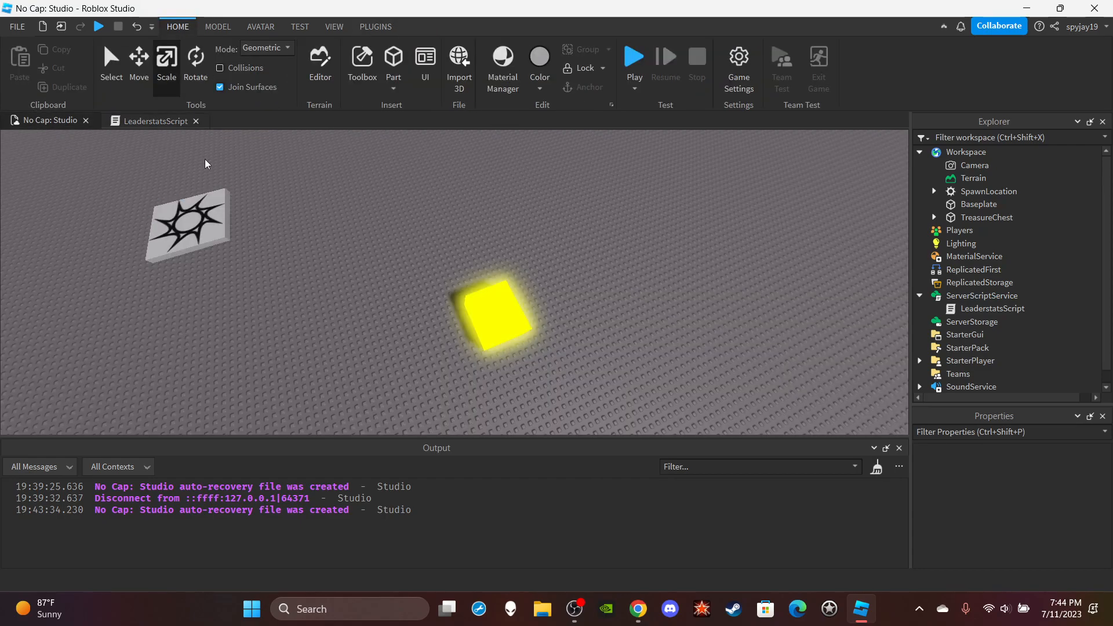
- Add a v:Destroy() line to the touch handler so the chest disappears
left_click(151, 121)
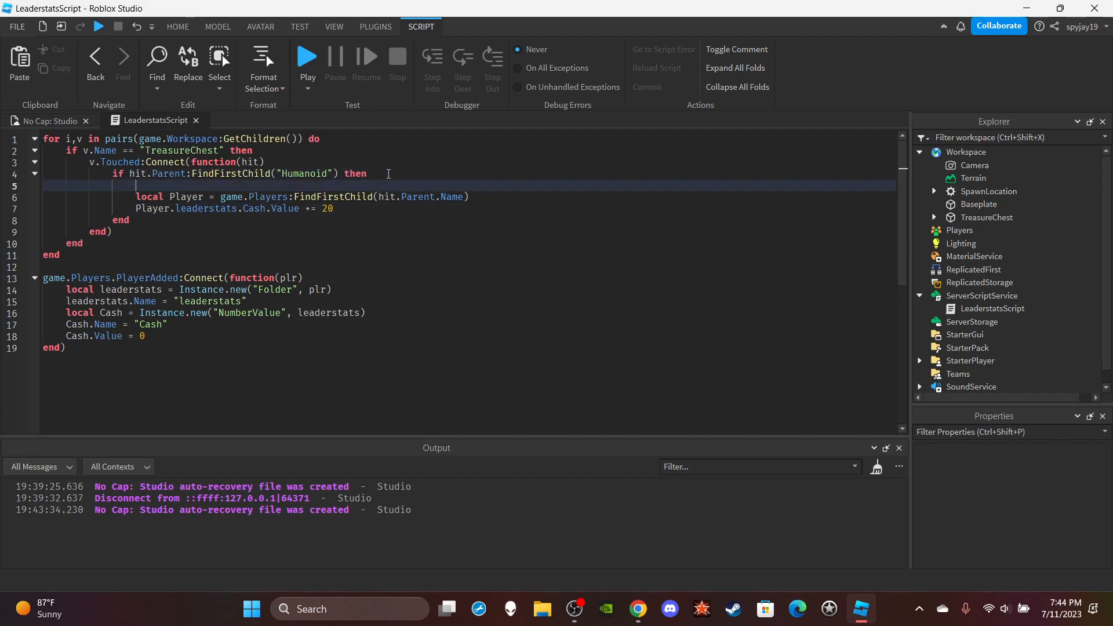
type("hi")
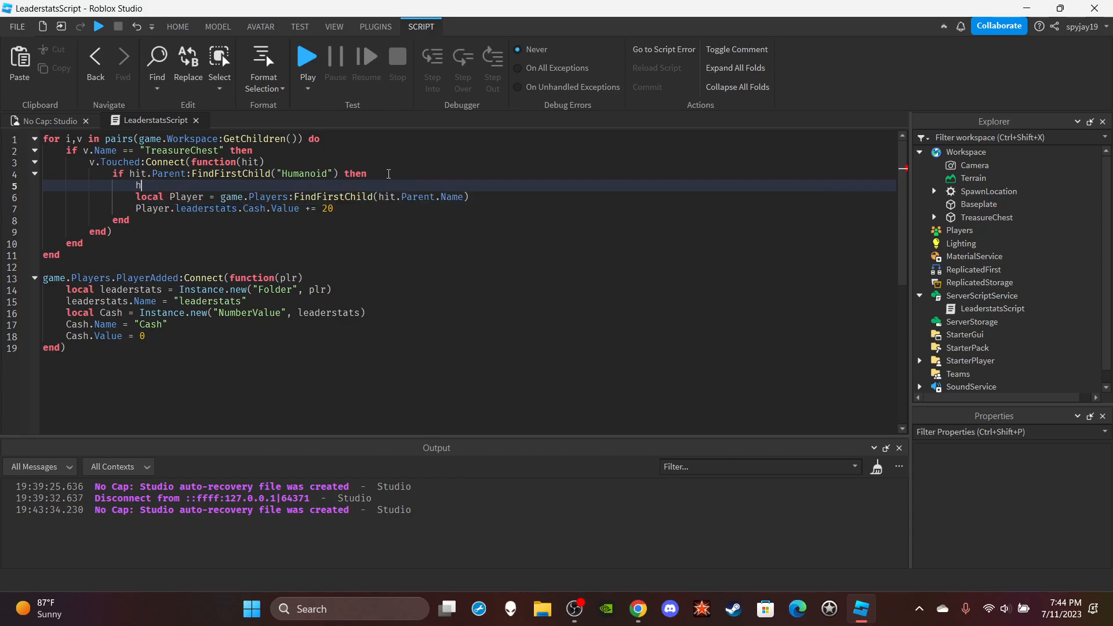
type(":Destroy()")
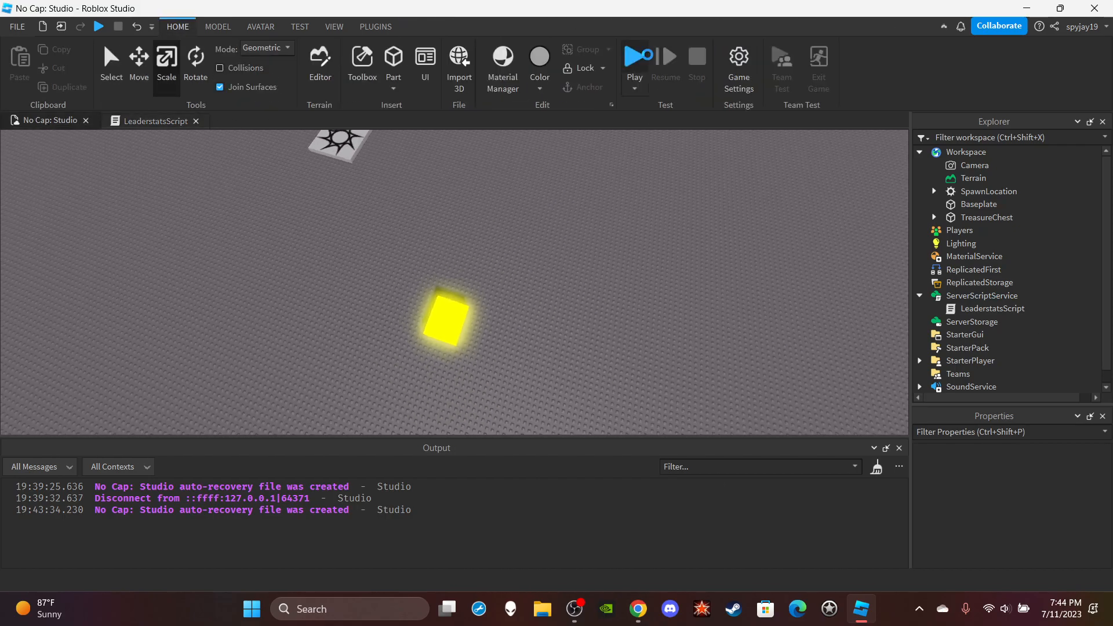
left_click(631, 56)
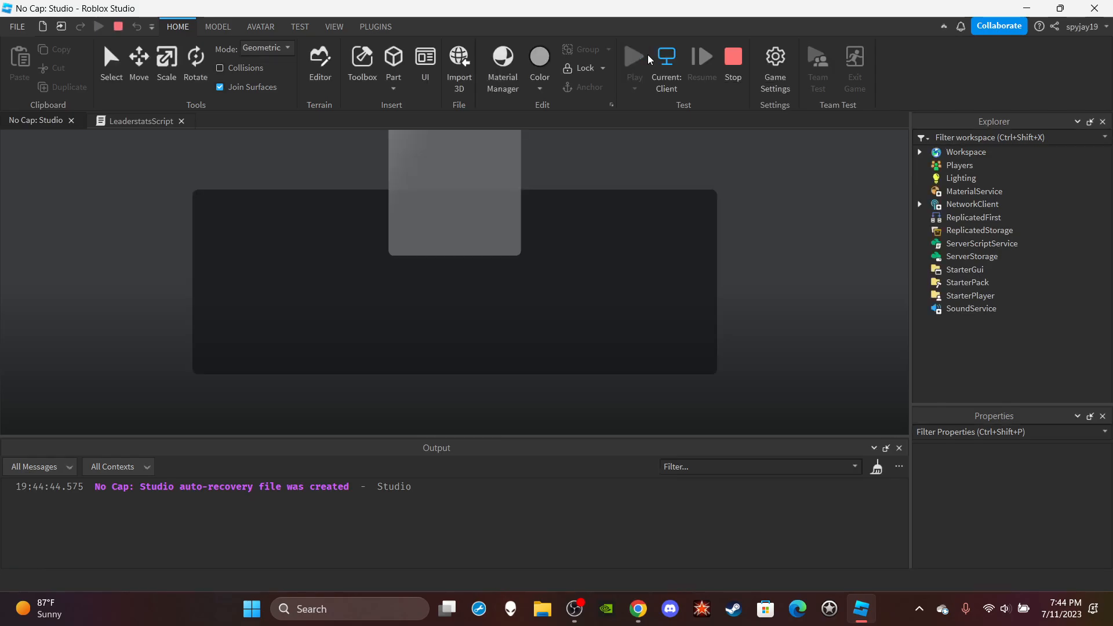
left_click(633, 57)
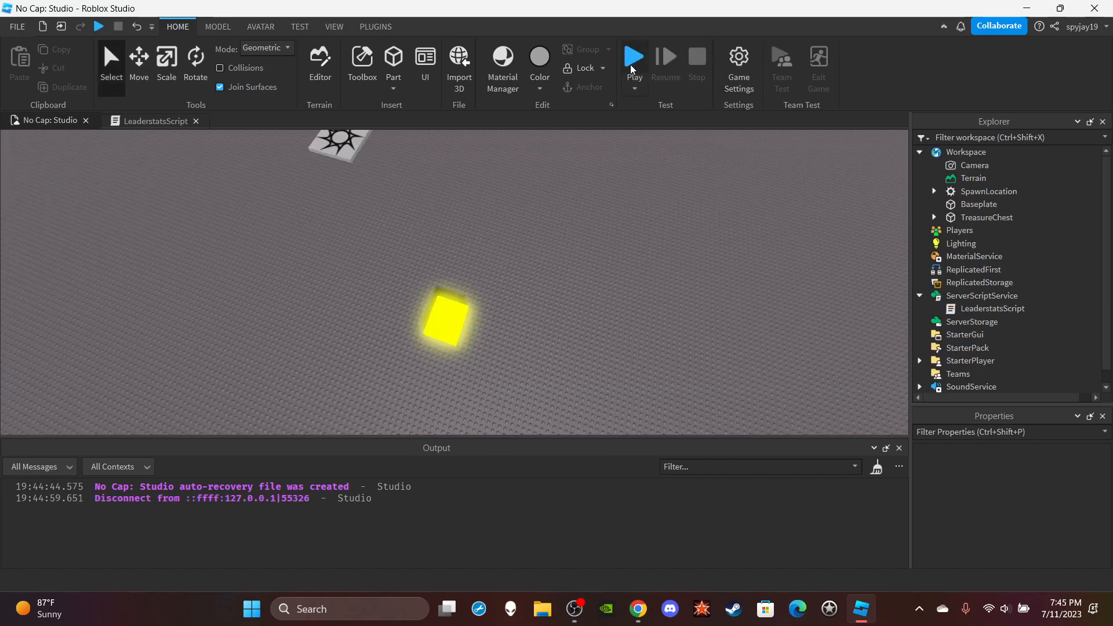
left_click(632, 56)
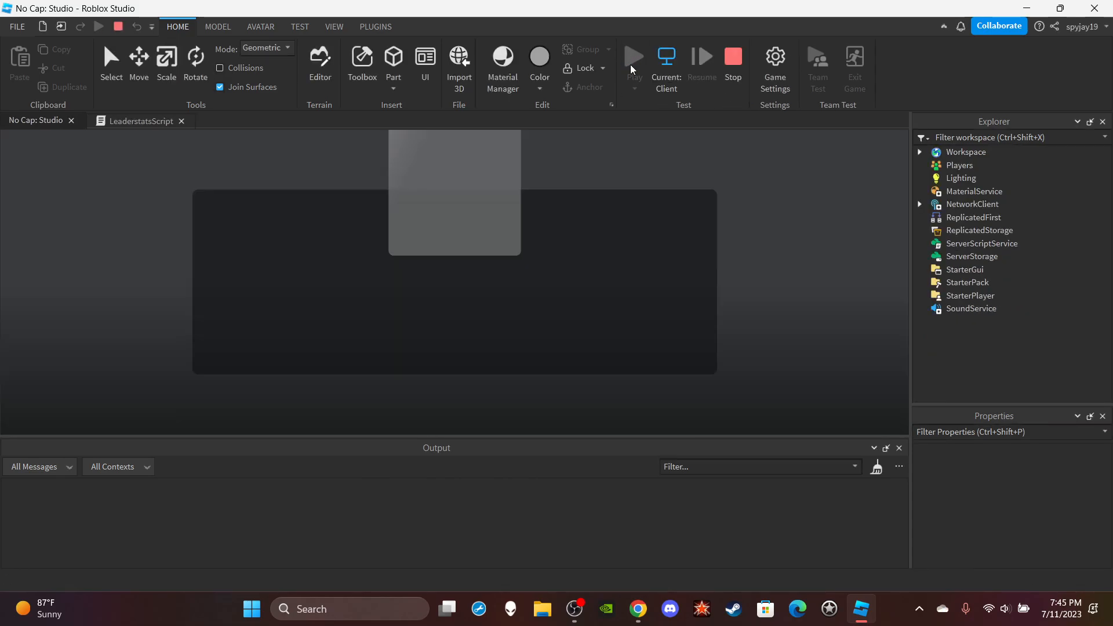
left_click(632, 57)
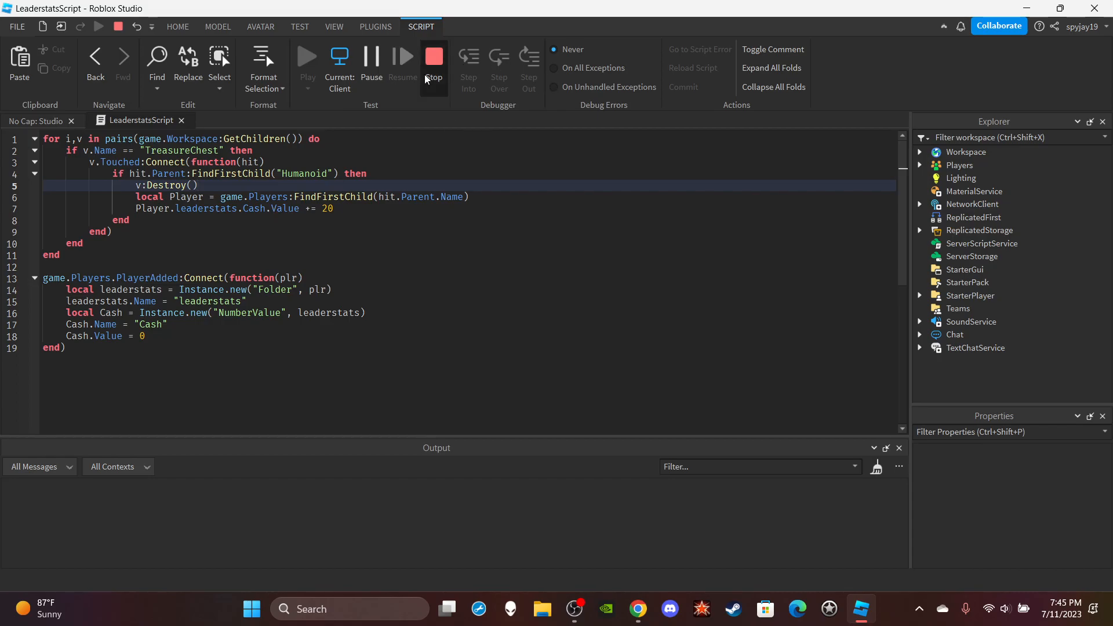
left_click(433, 56)
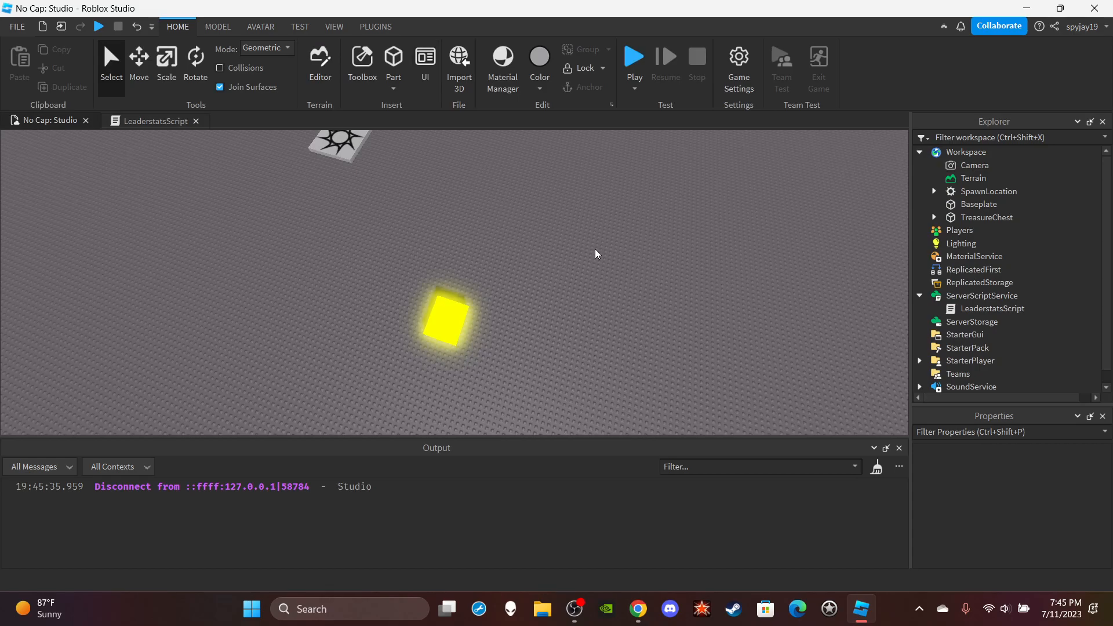